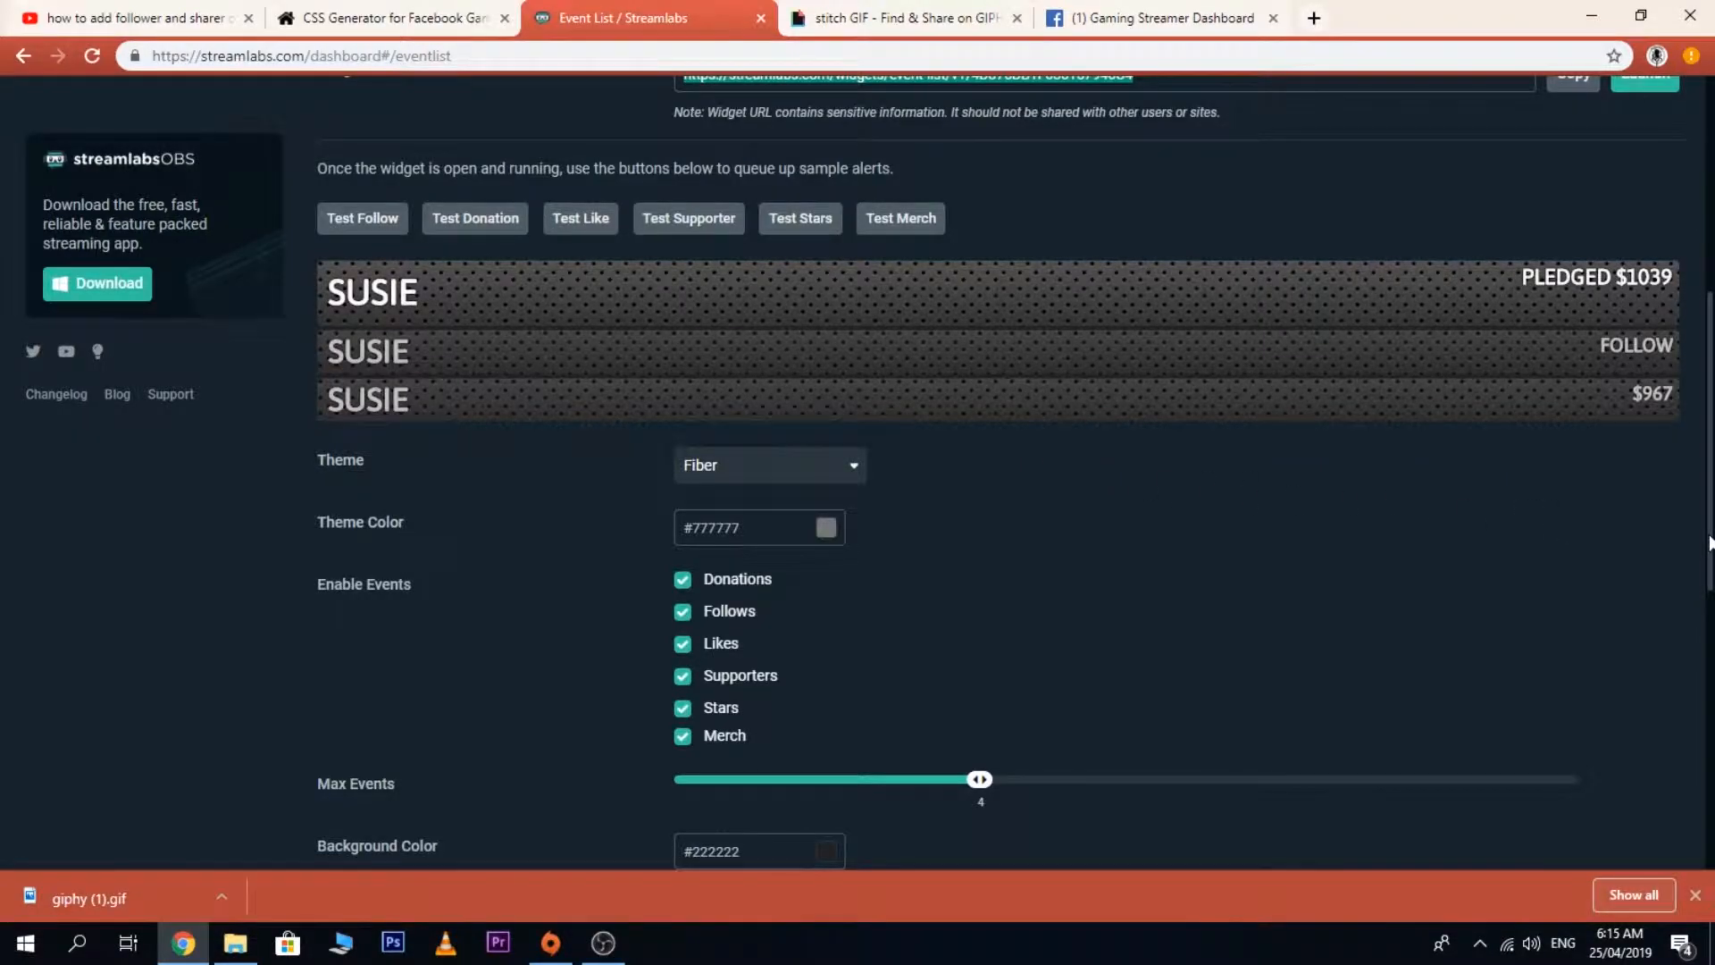
Leave the Fiber-themed Event List settings and bring the OBS Studio window forward.
scroll(down, 3)
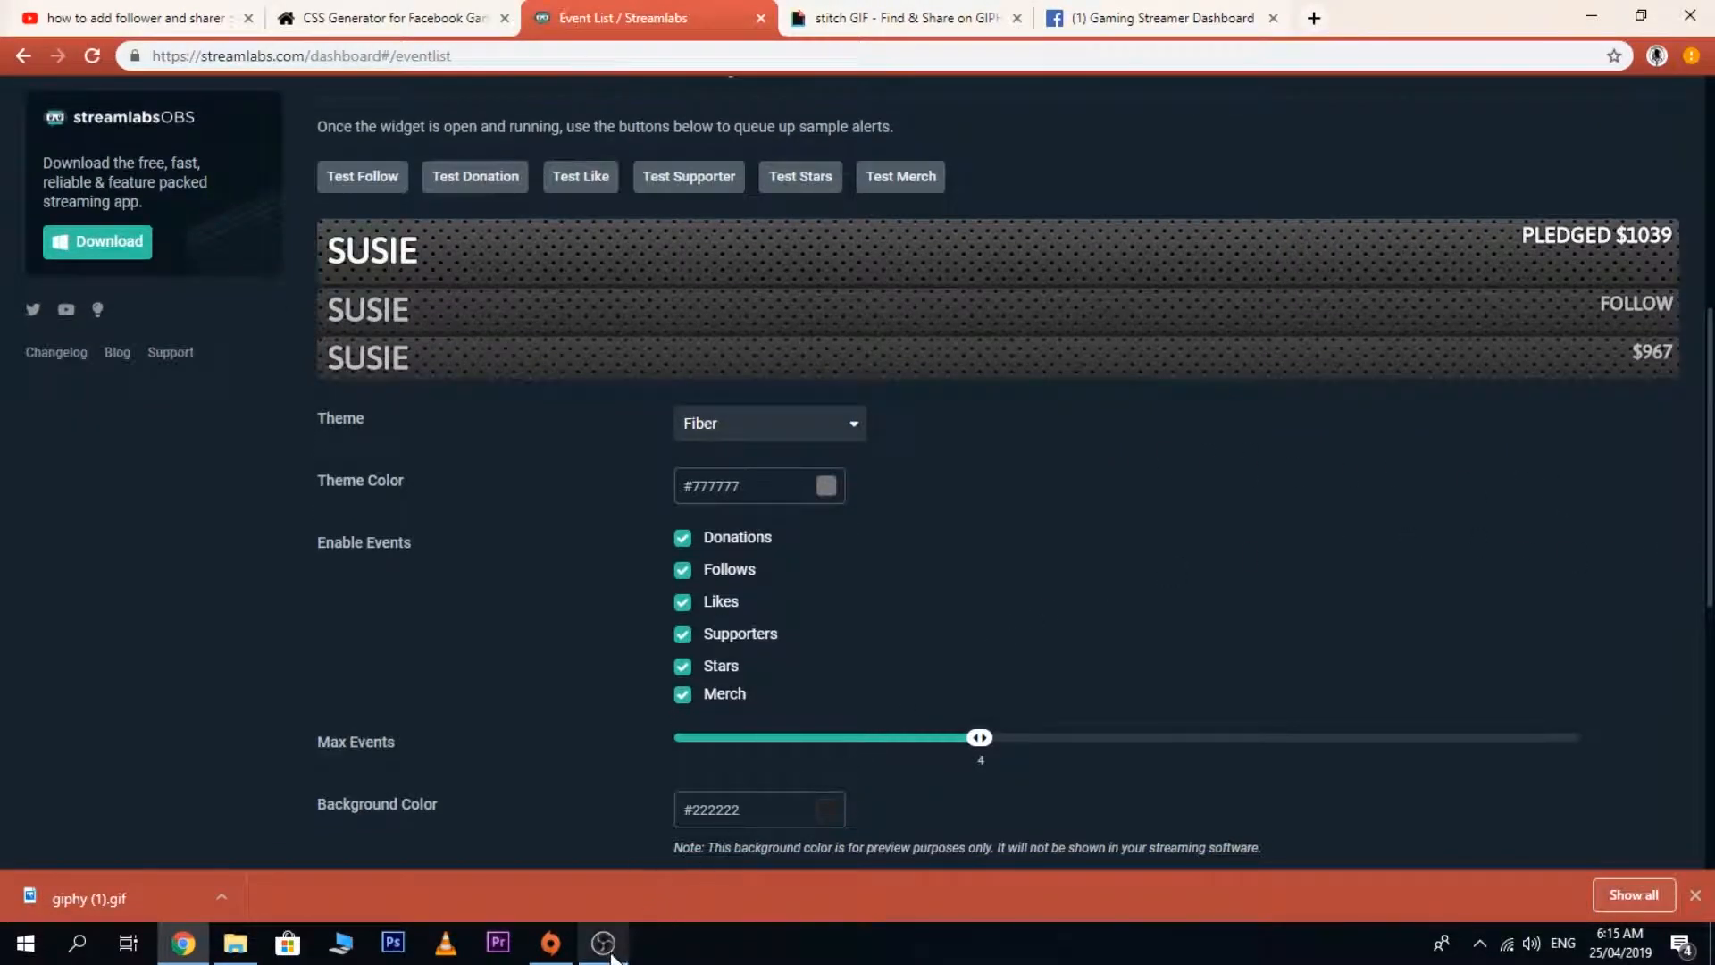
click(603, 942)
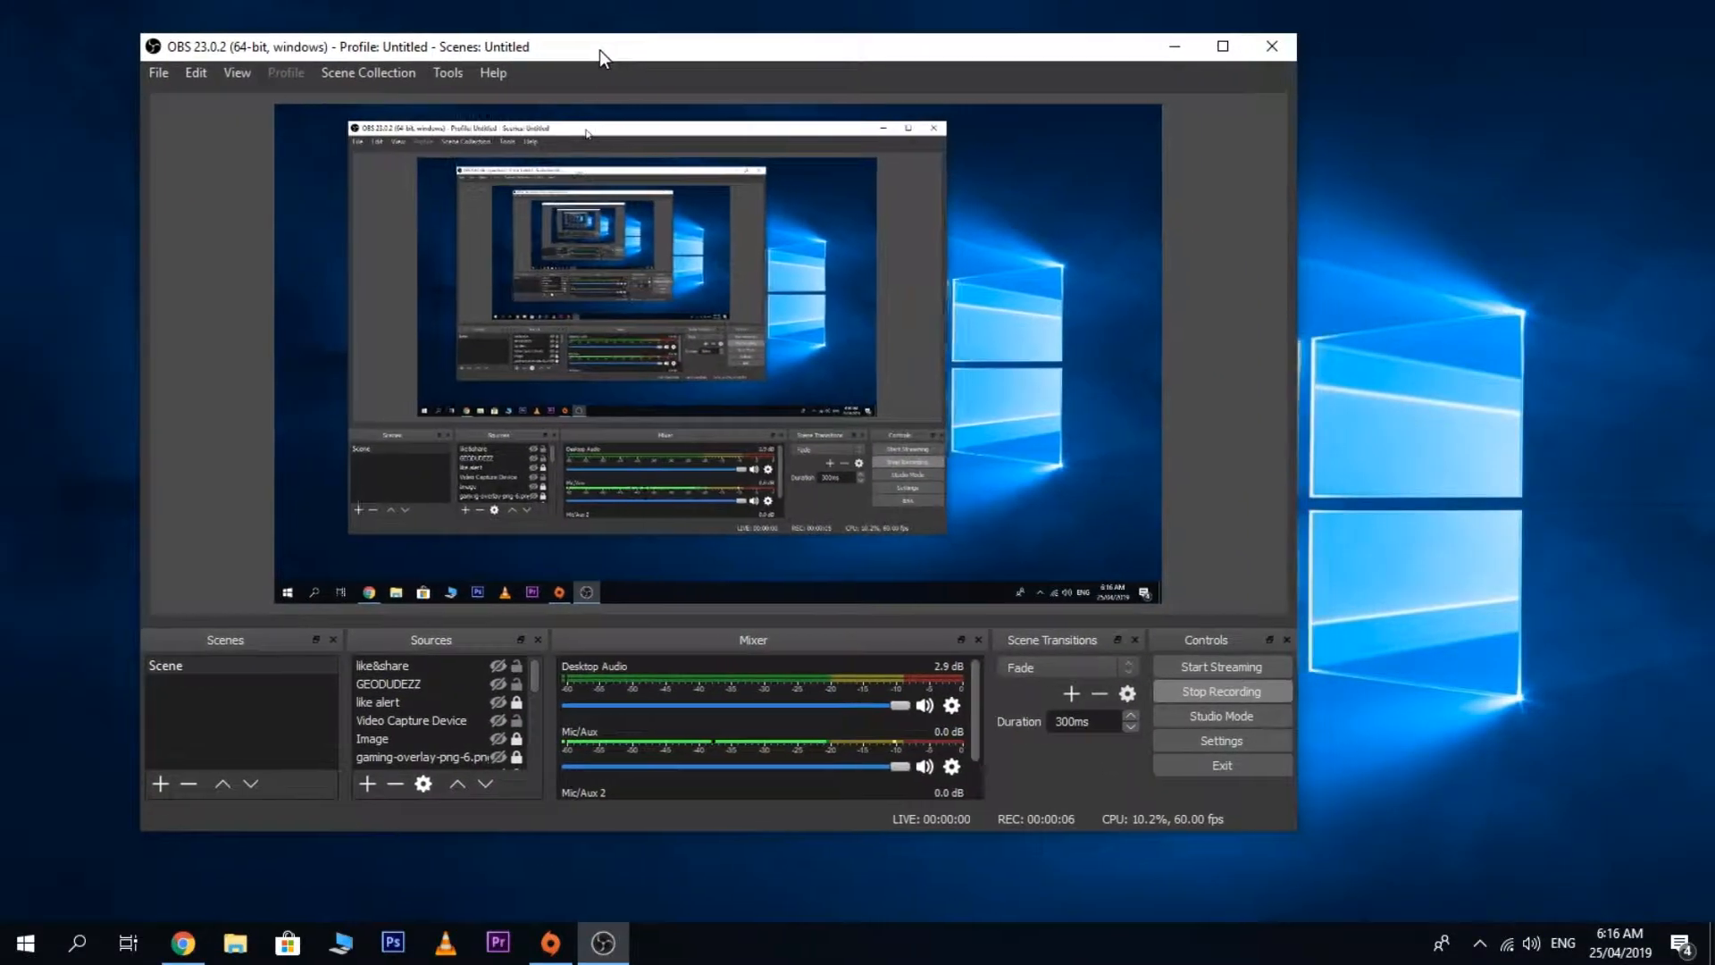
drag(601, 57, 613, 45)
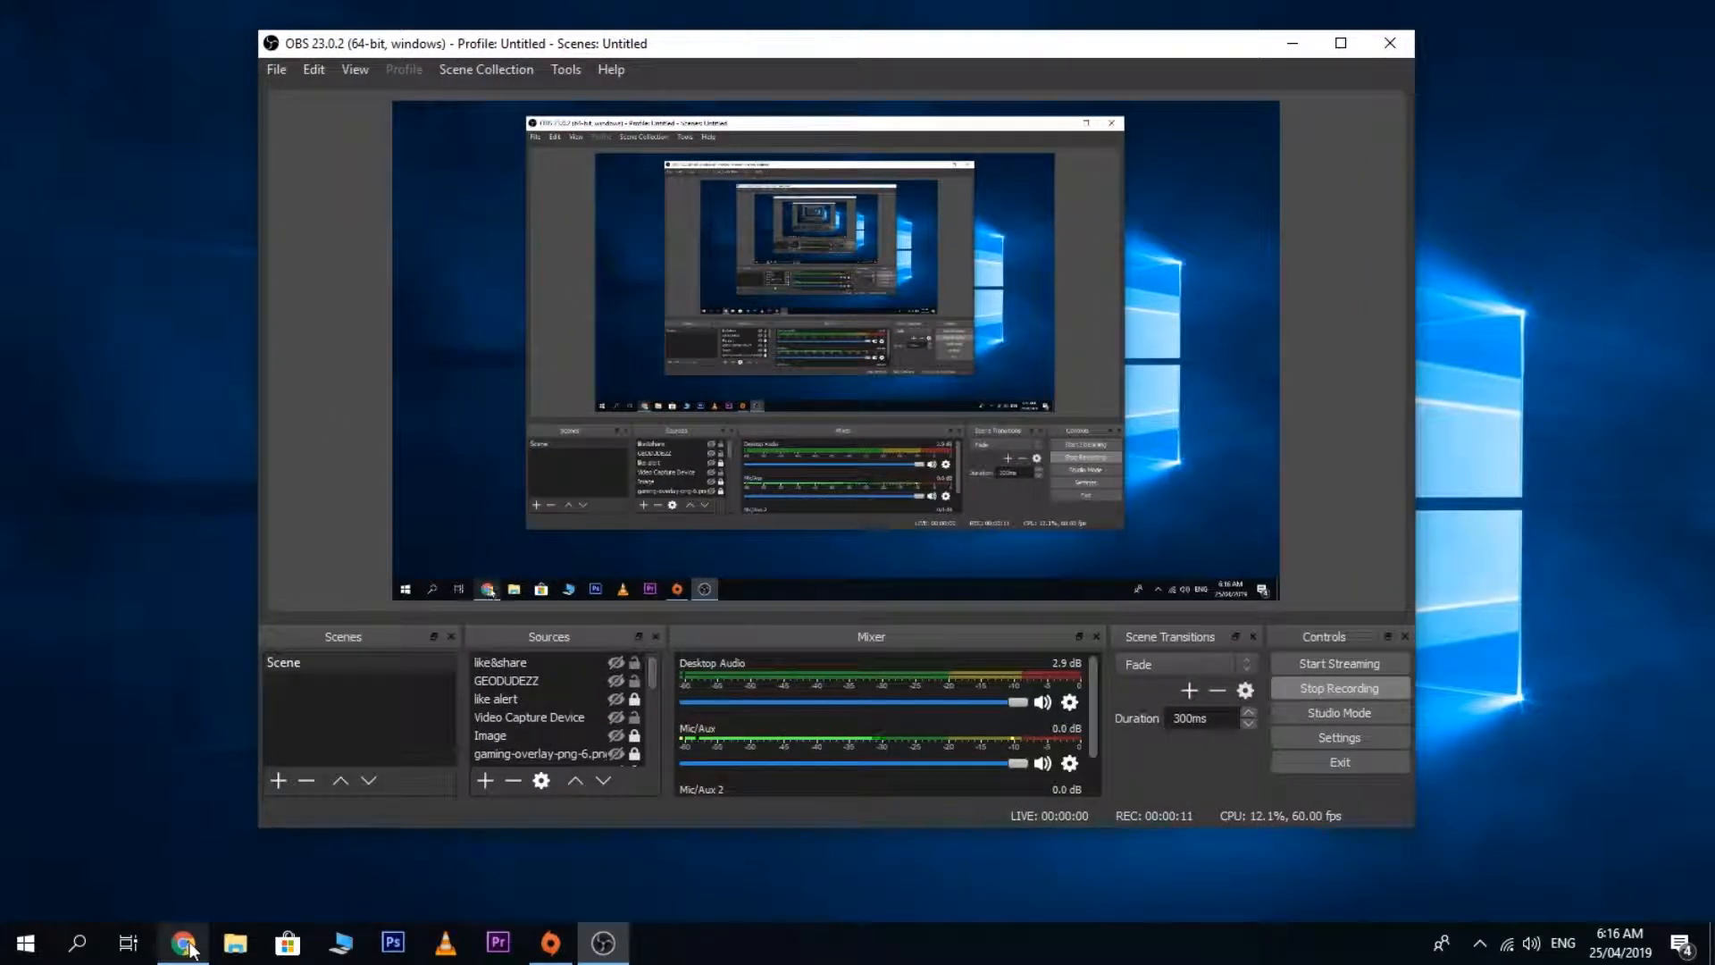
Reopen the Streamlabs Event List widget page and scroll to its widget URL.
click(184, 942)
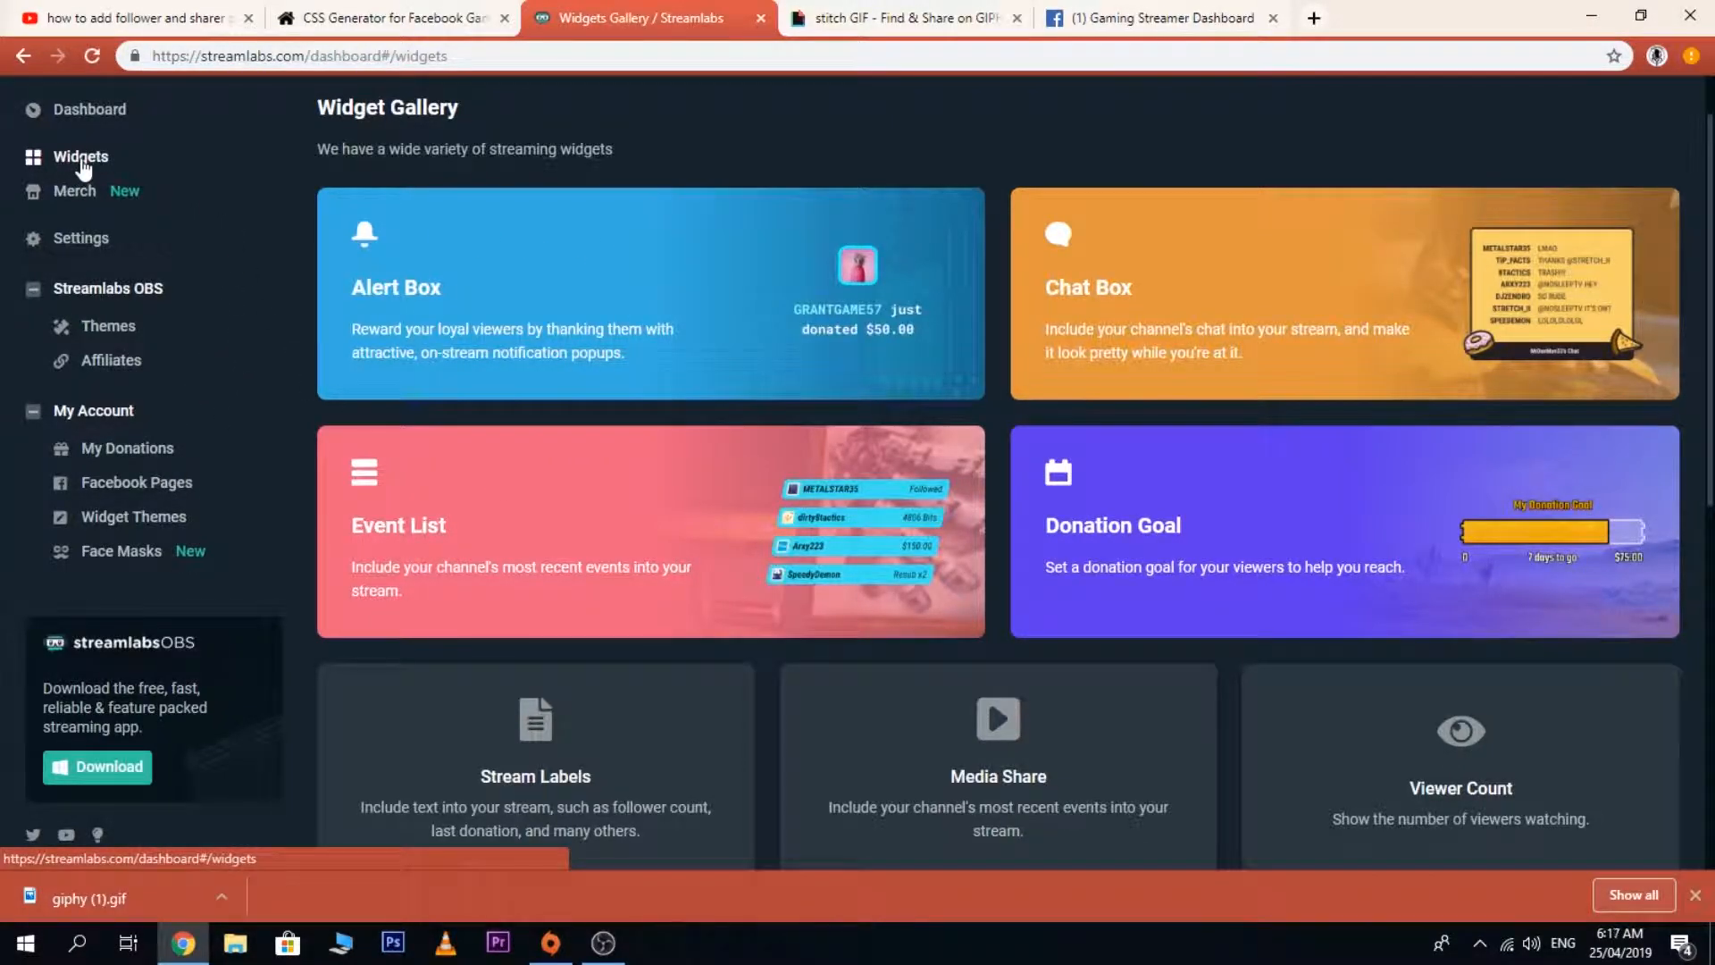
mouse_move(501, 550)
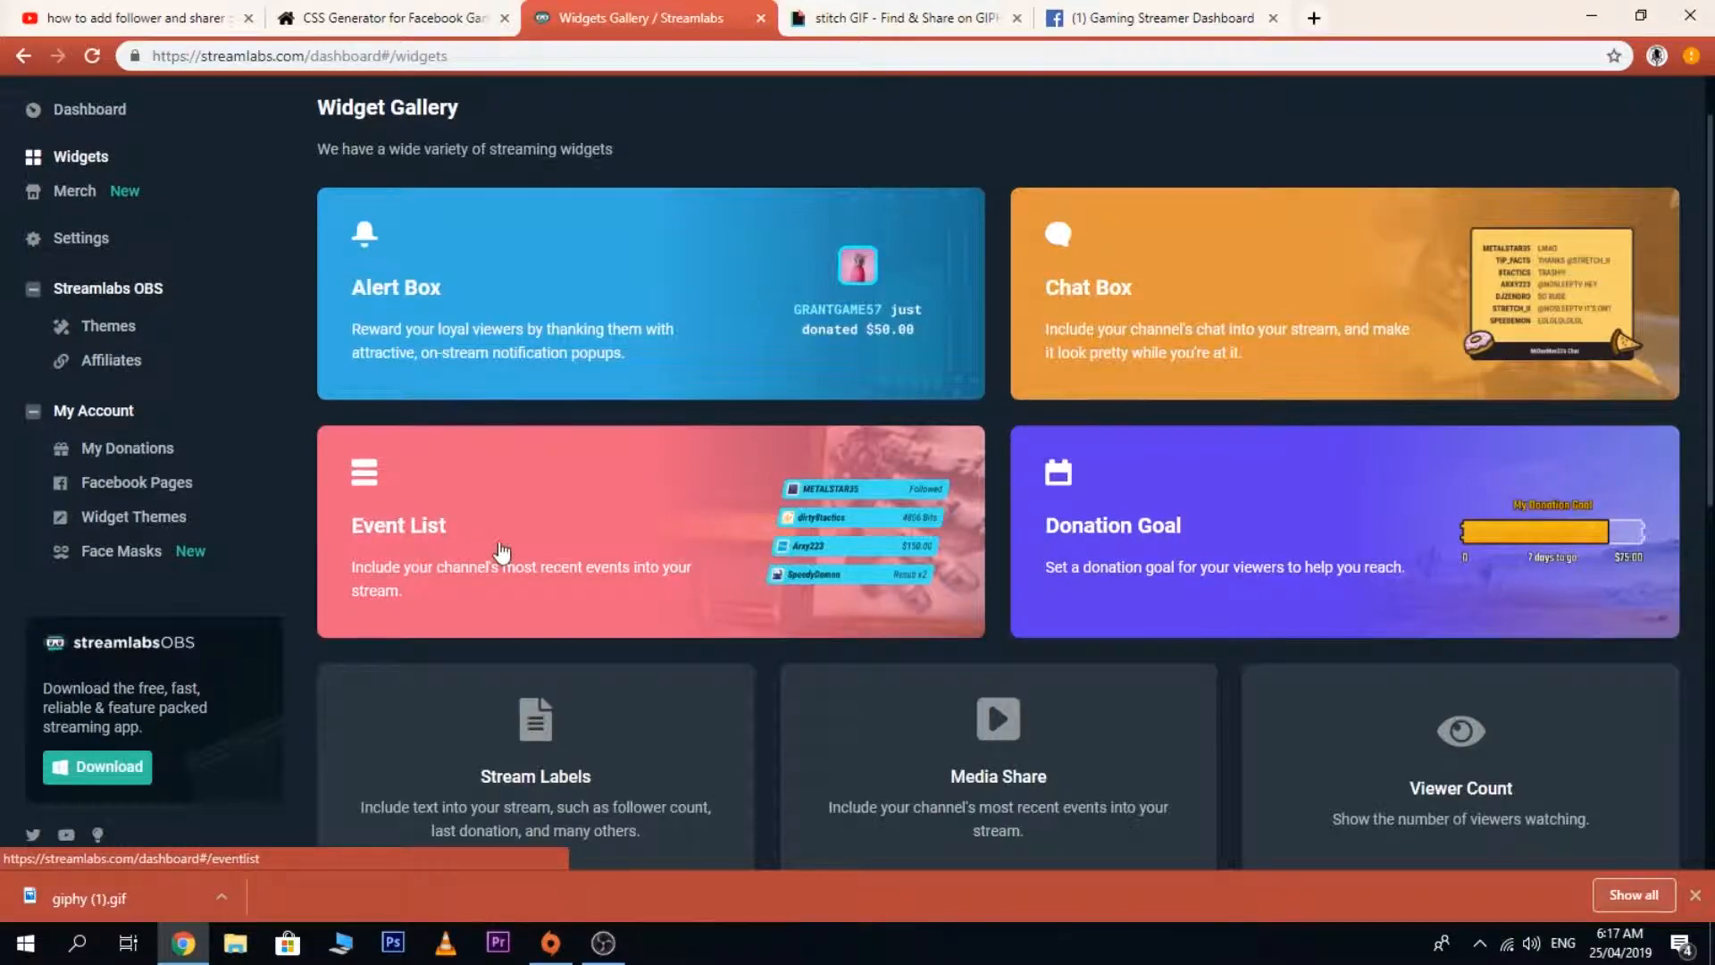
mouse_move(661, 484)
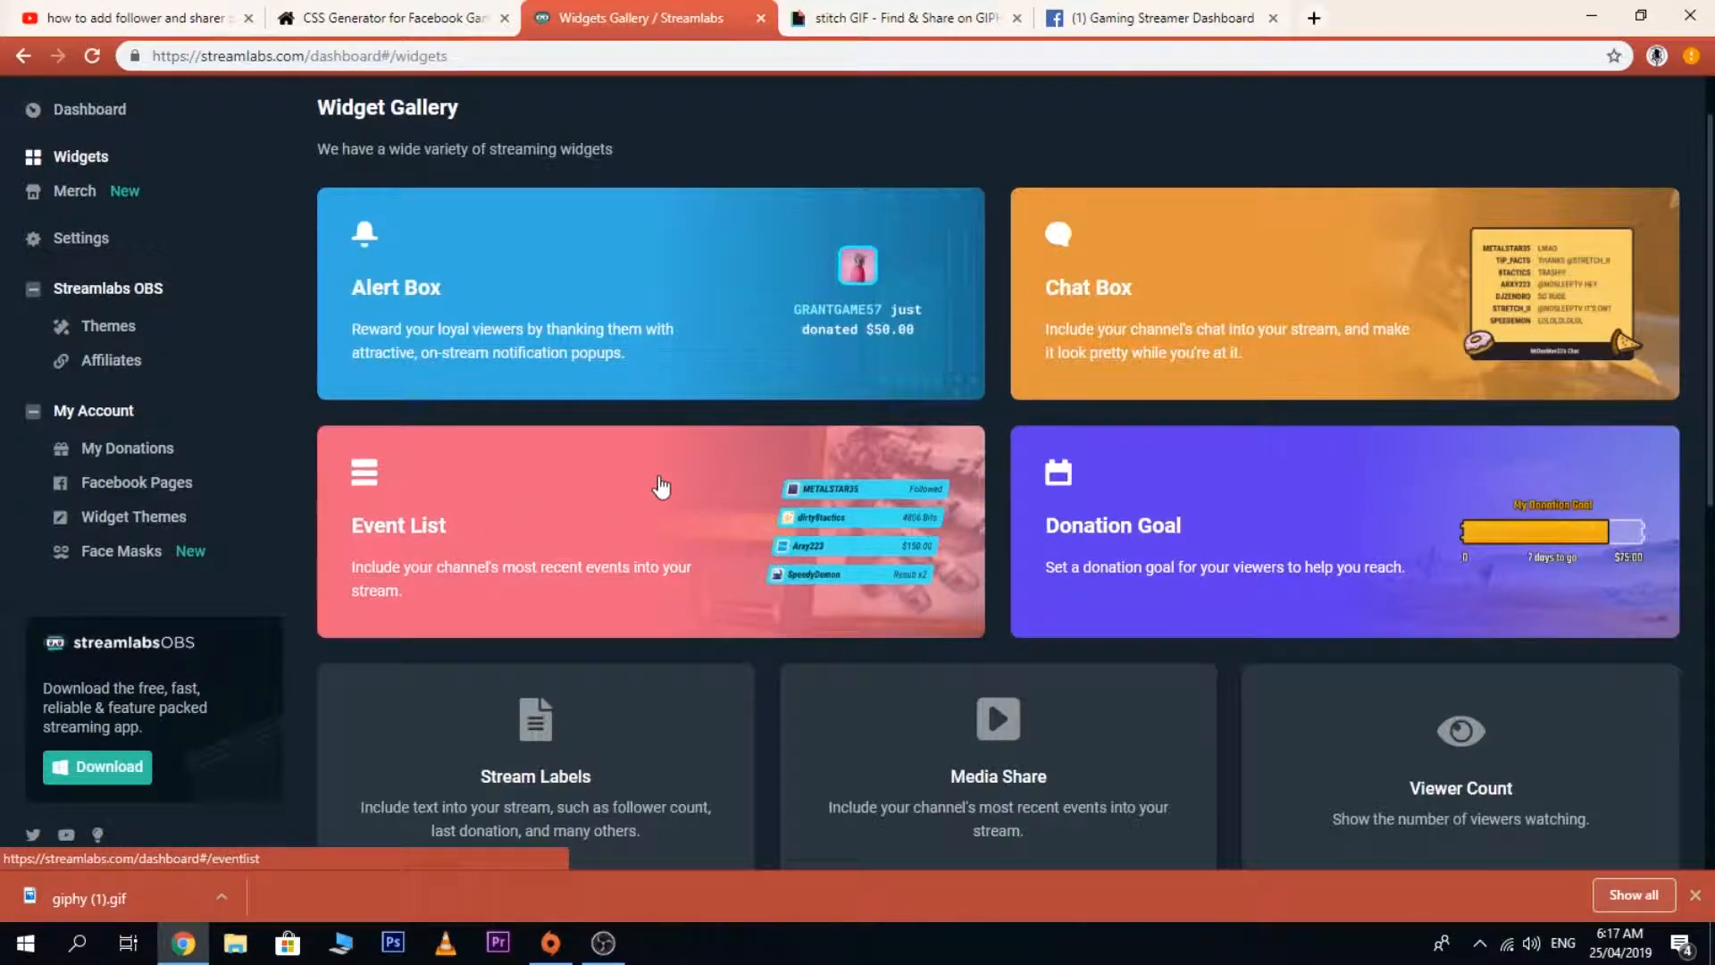
click(649, 531)
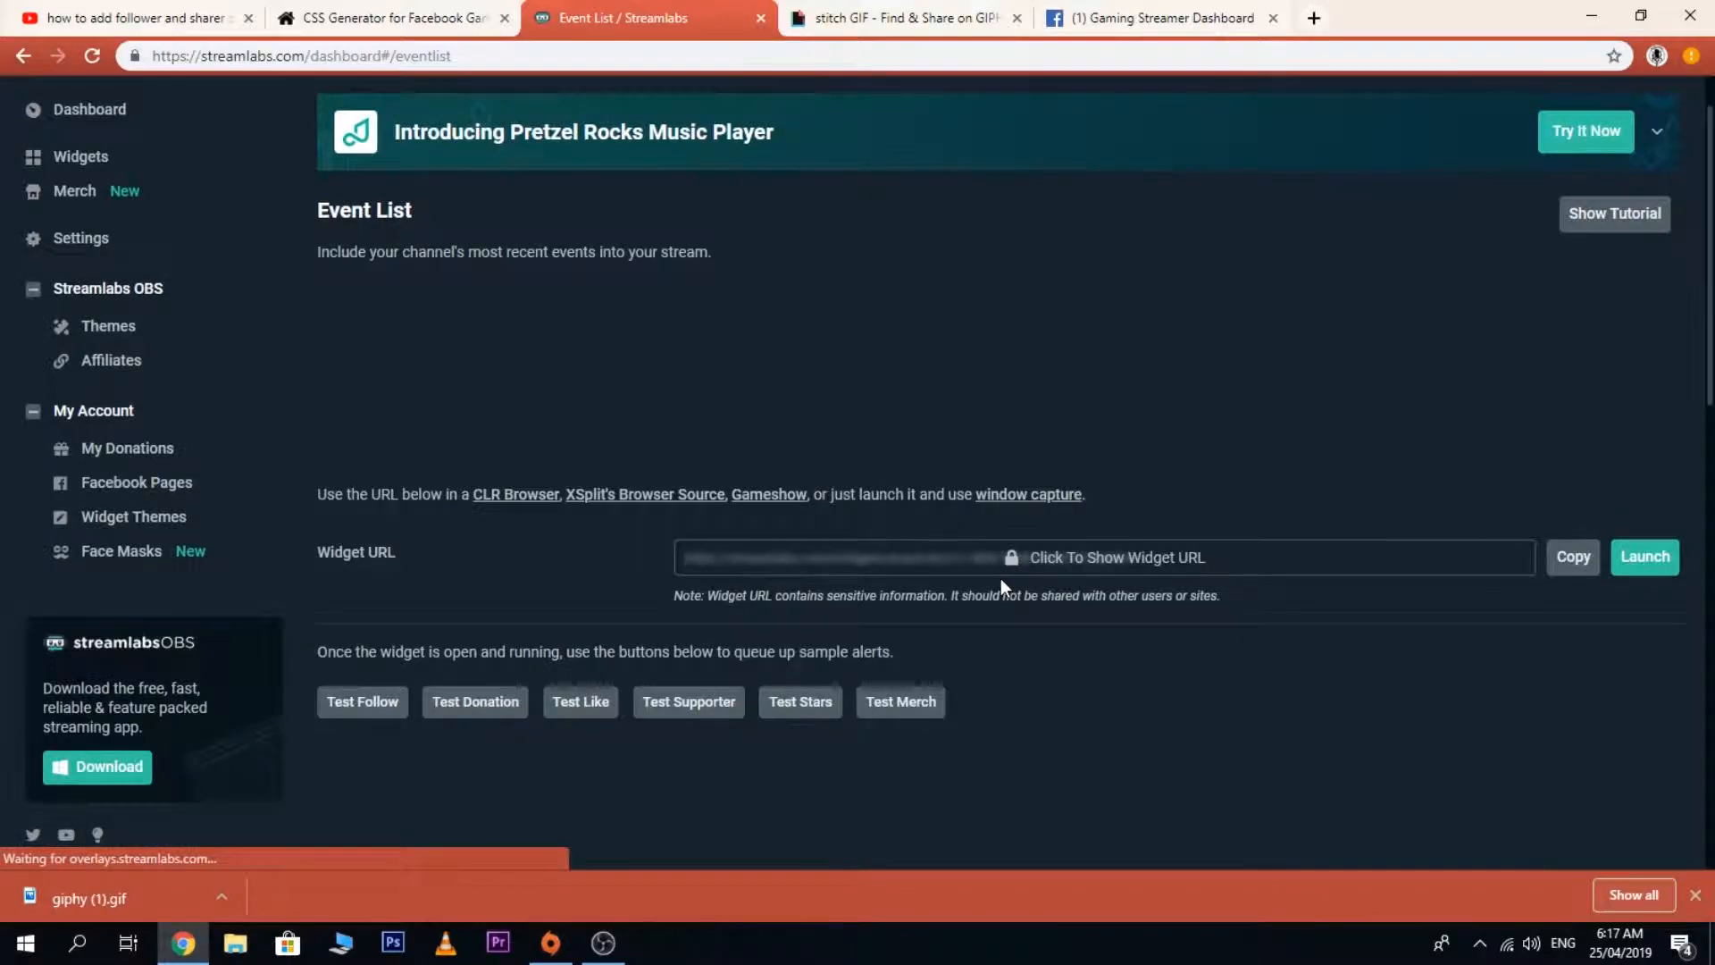
scroll(down, 3)
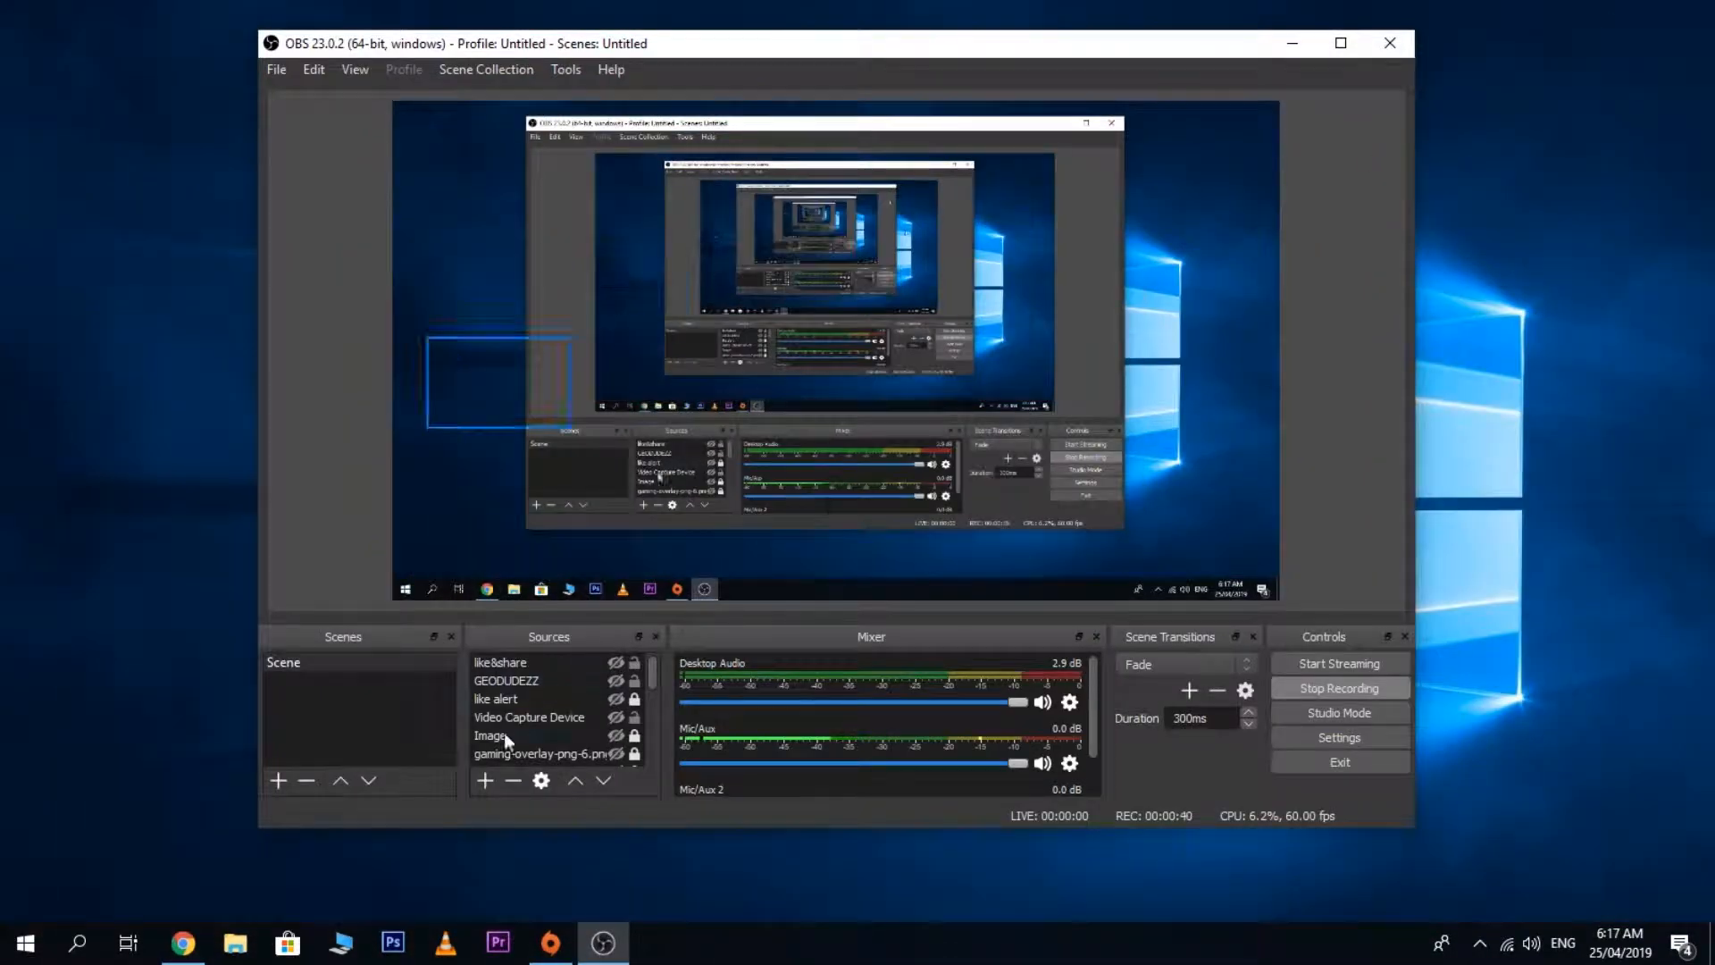
Add a Browser source named 'event list' pointing to the Streamlabs event-list widget URL.
click(484, 780)
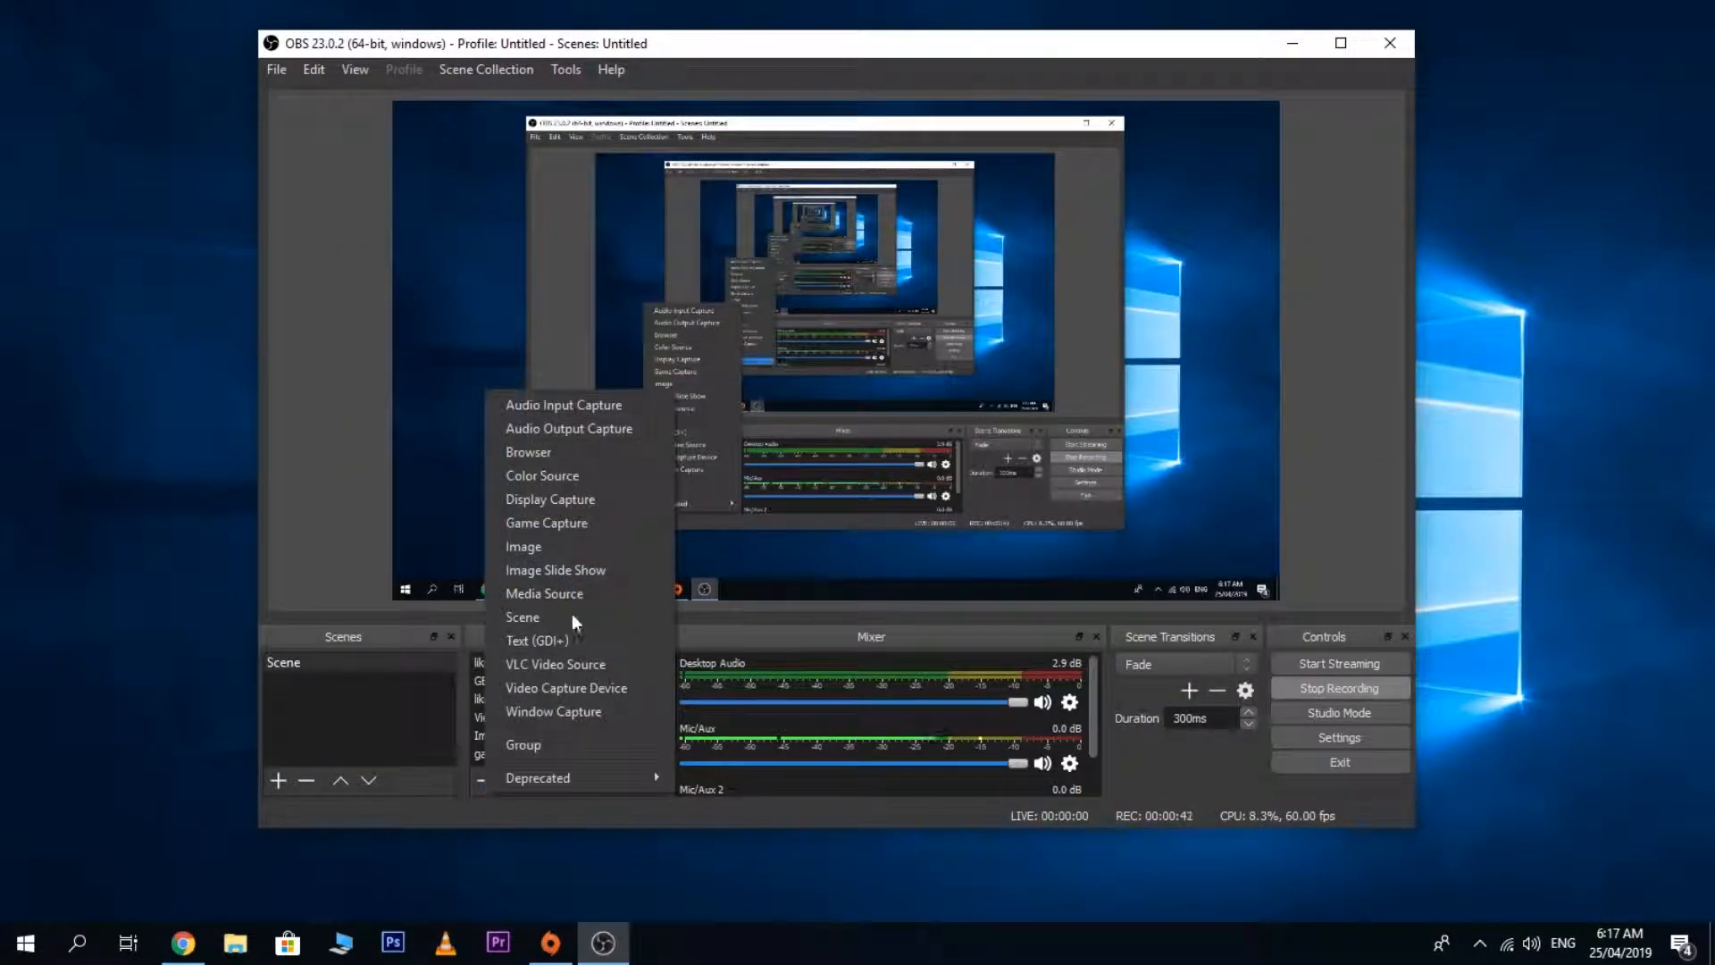
click(528, 452)
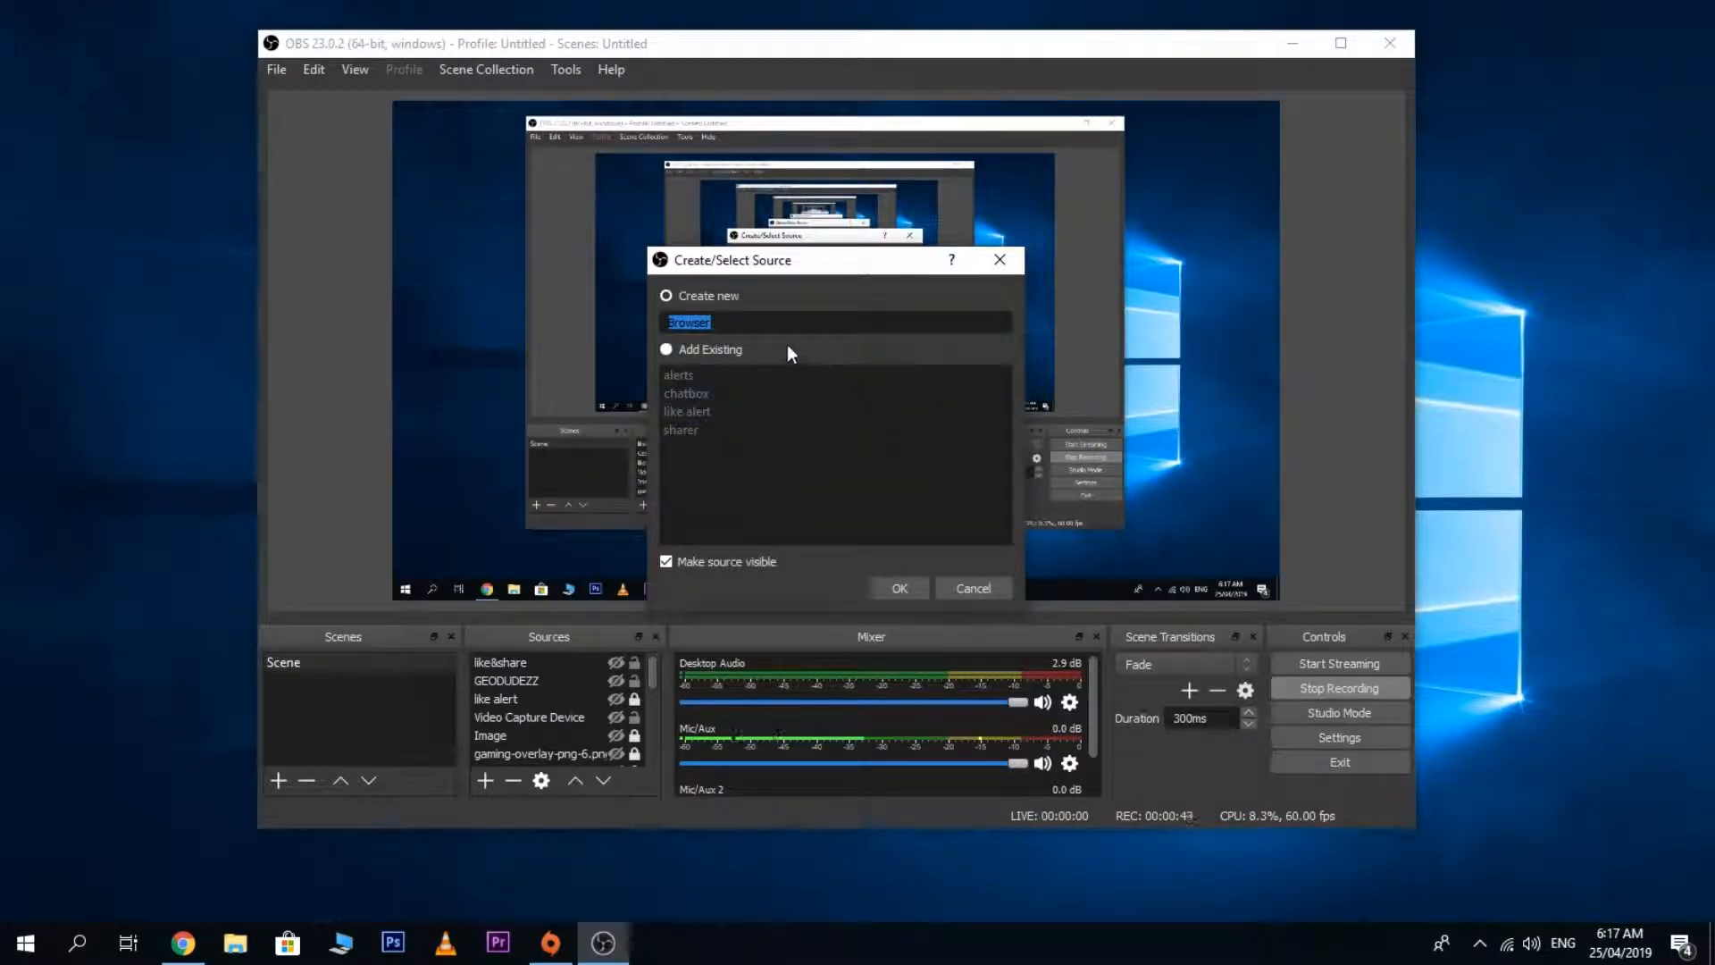
text(even)
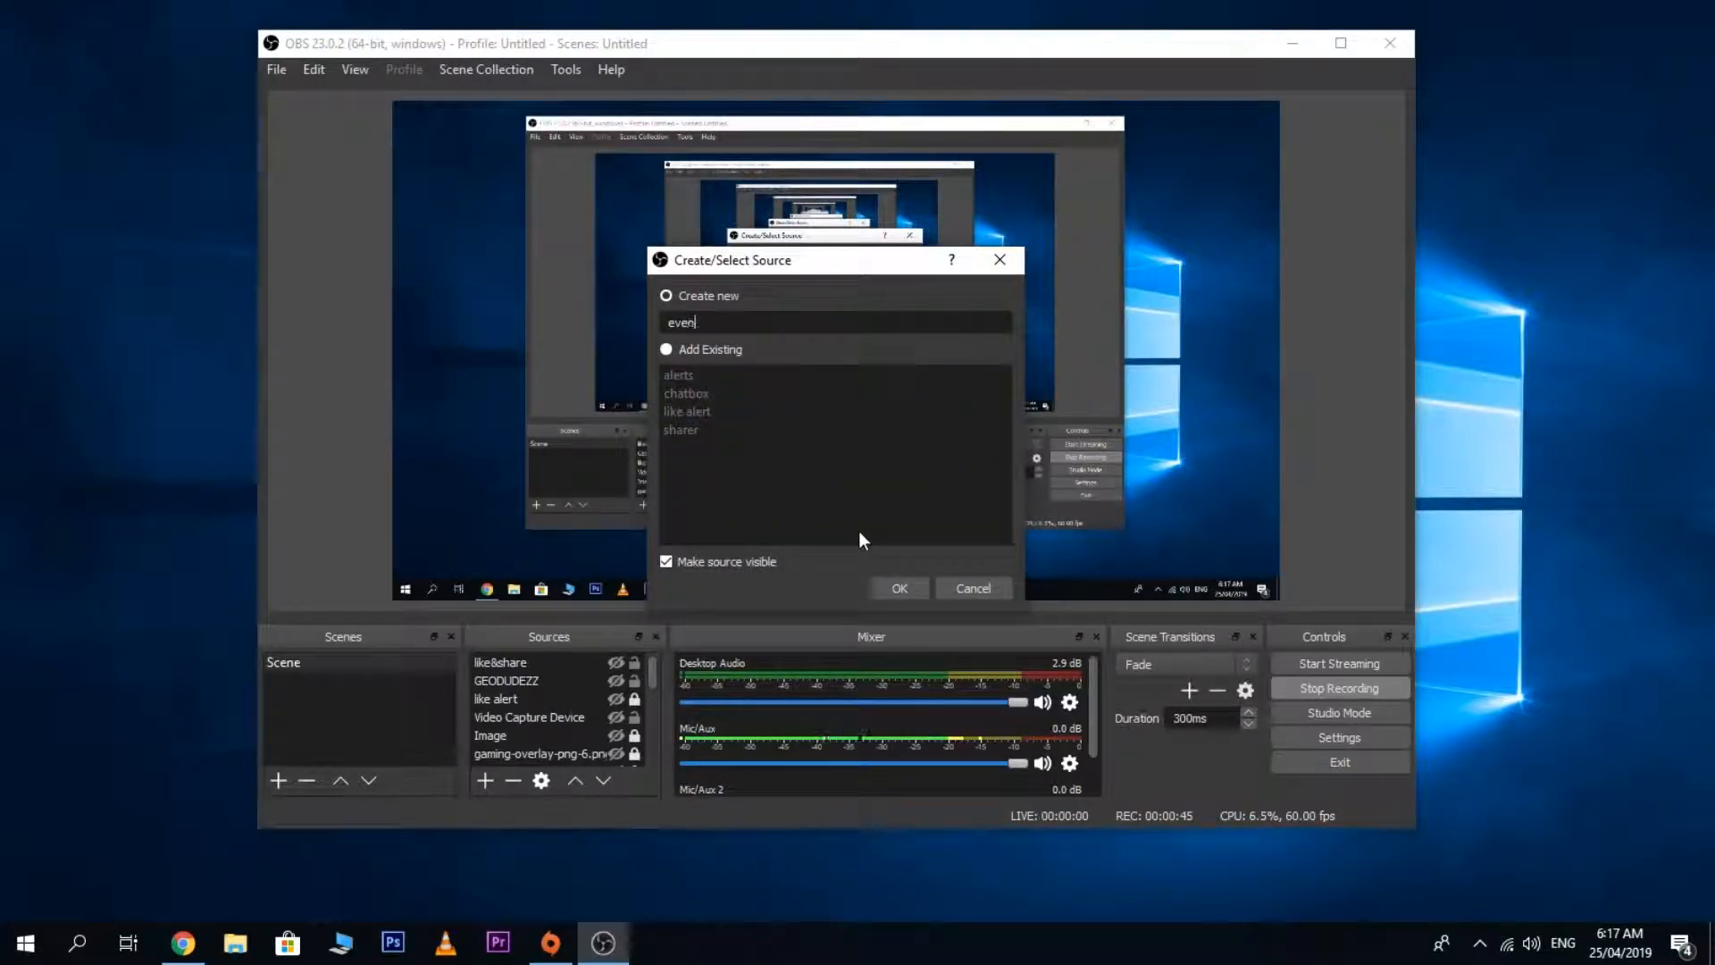
click(898, 588)
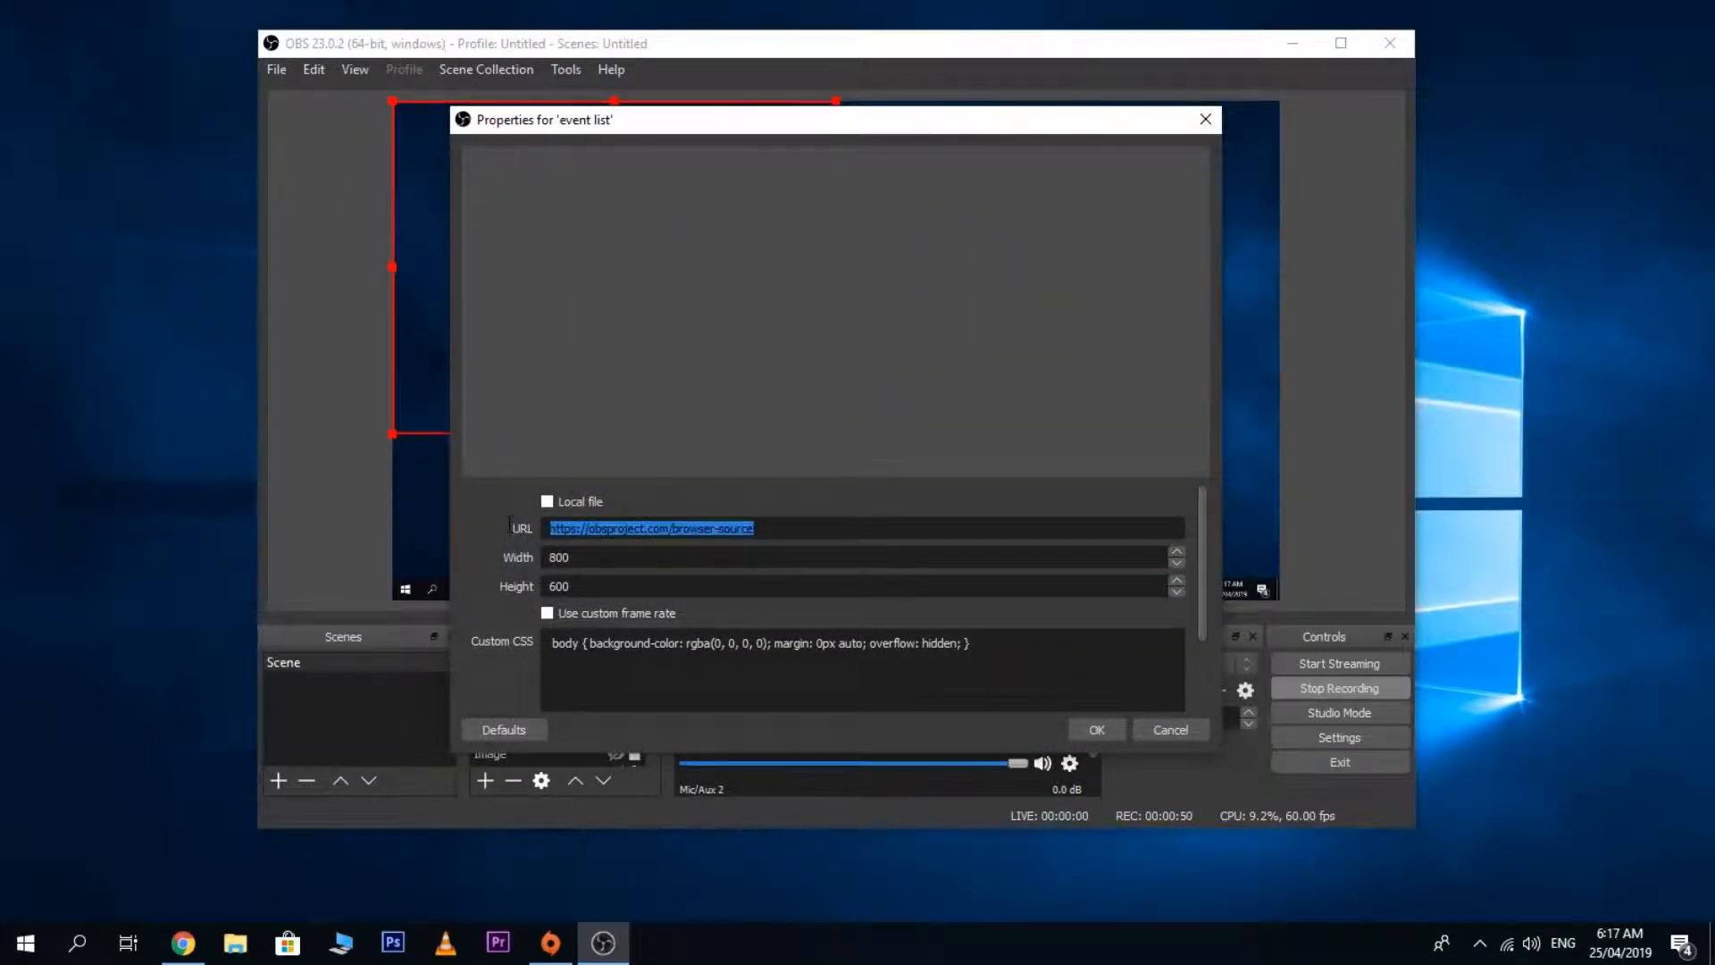
text(https://streamlabs.com/widgets/event-list/v1/4D876DB1F630157946C4)
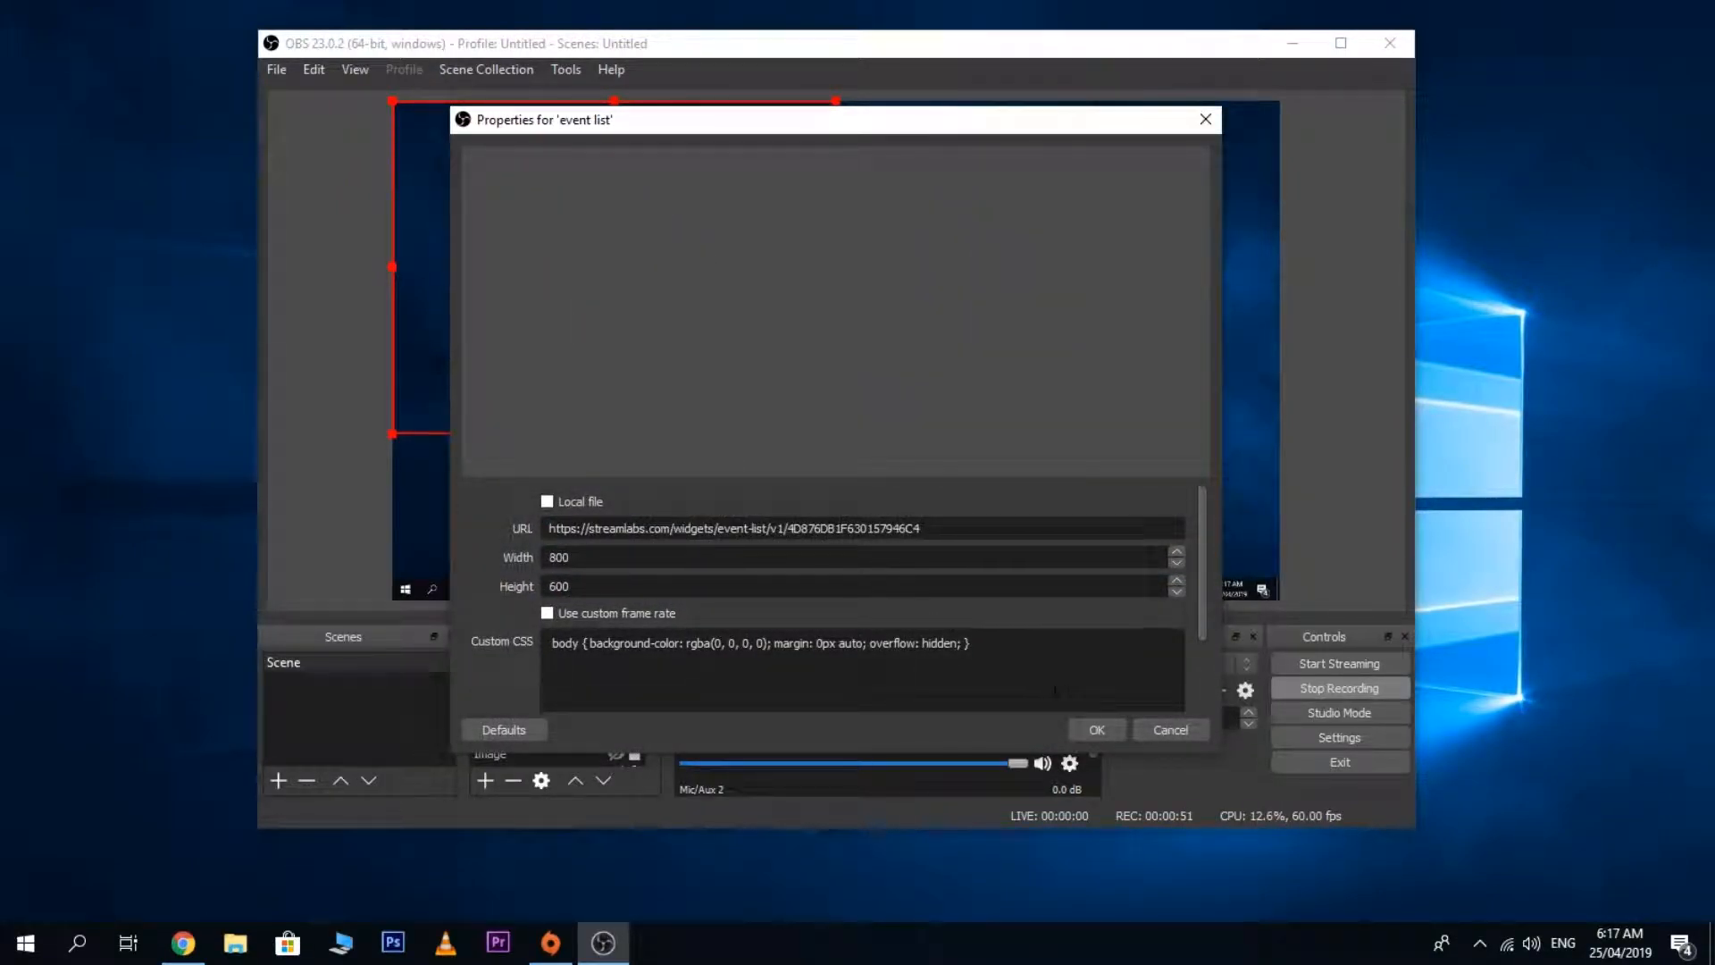
click(1095, 729)
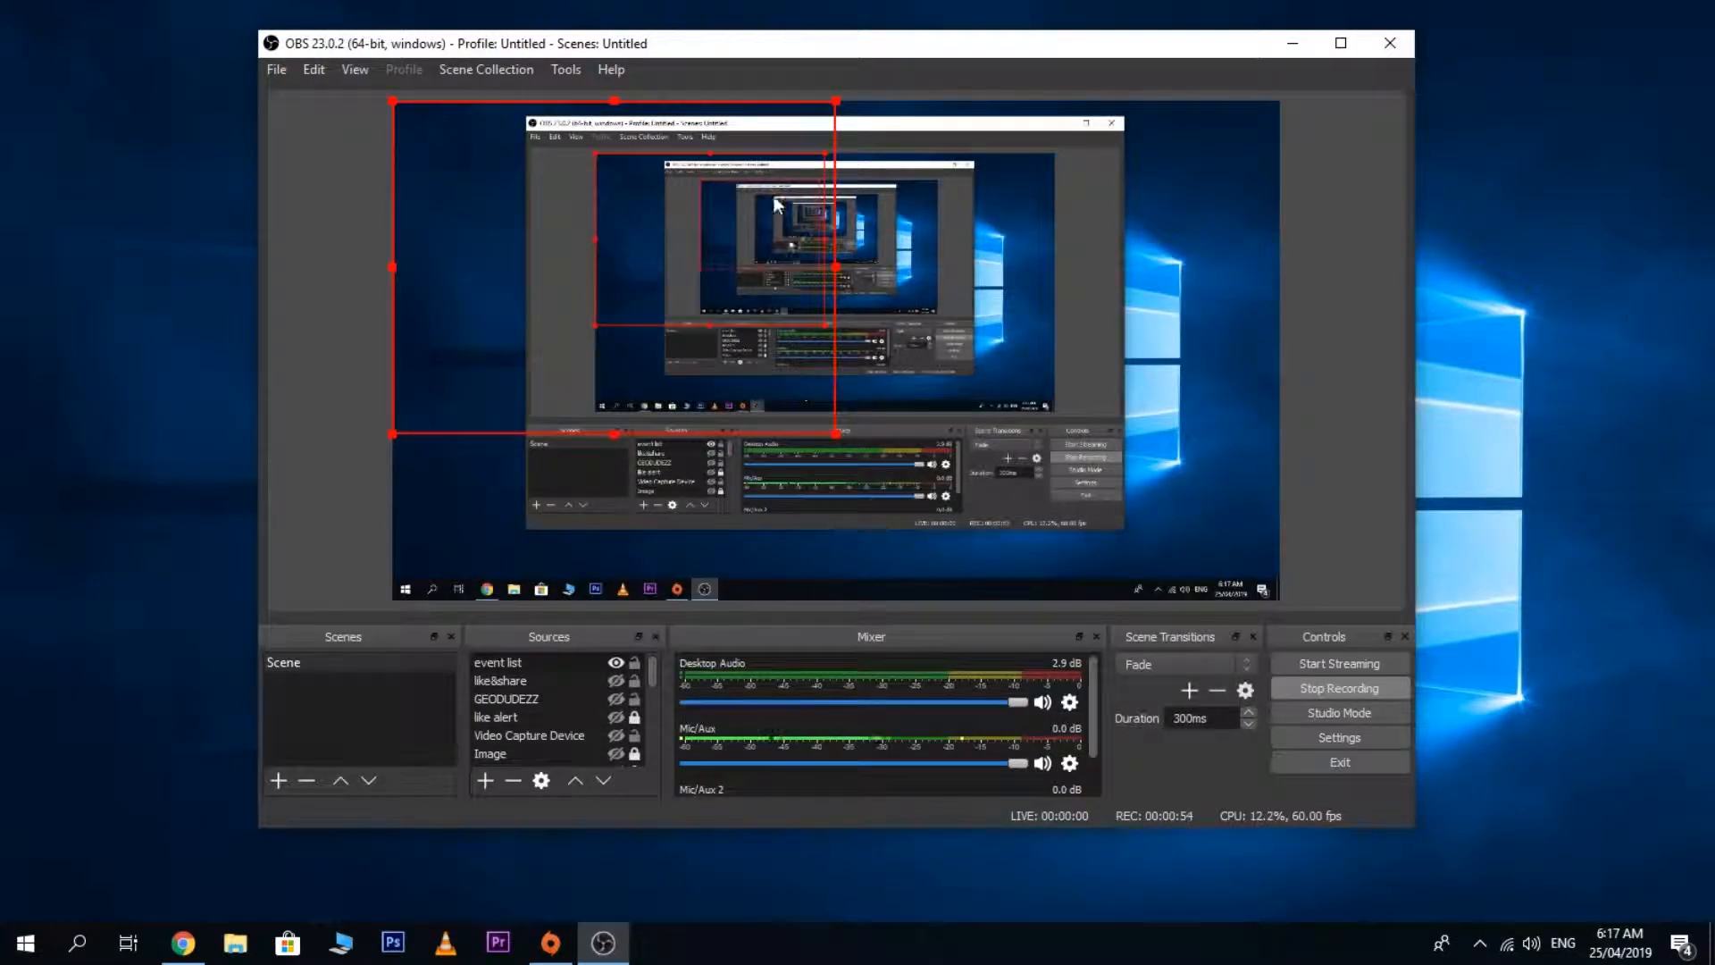
click(497, 662)
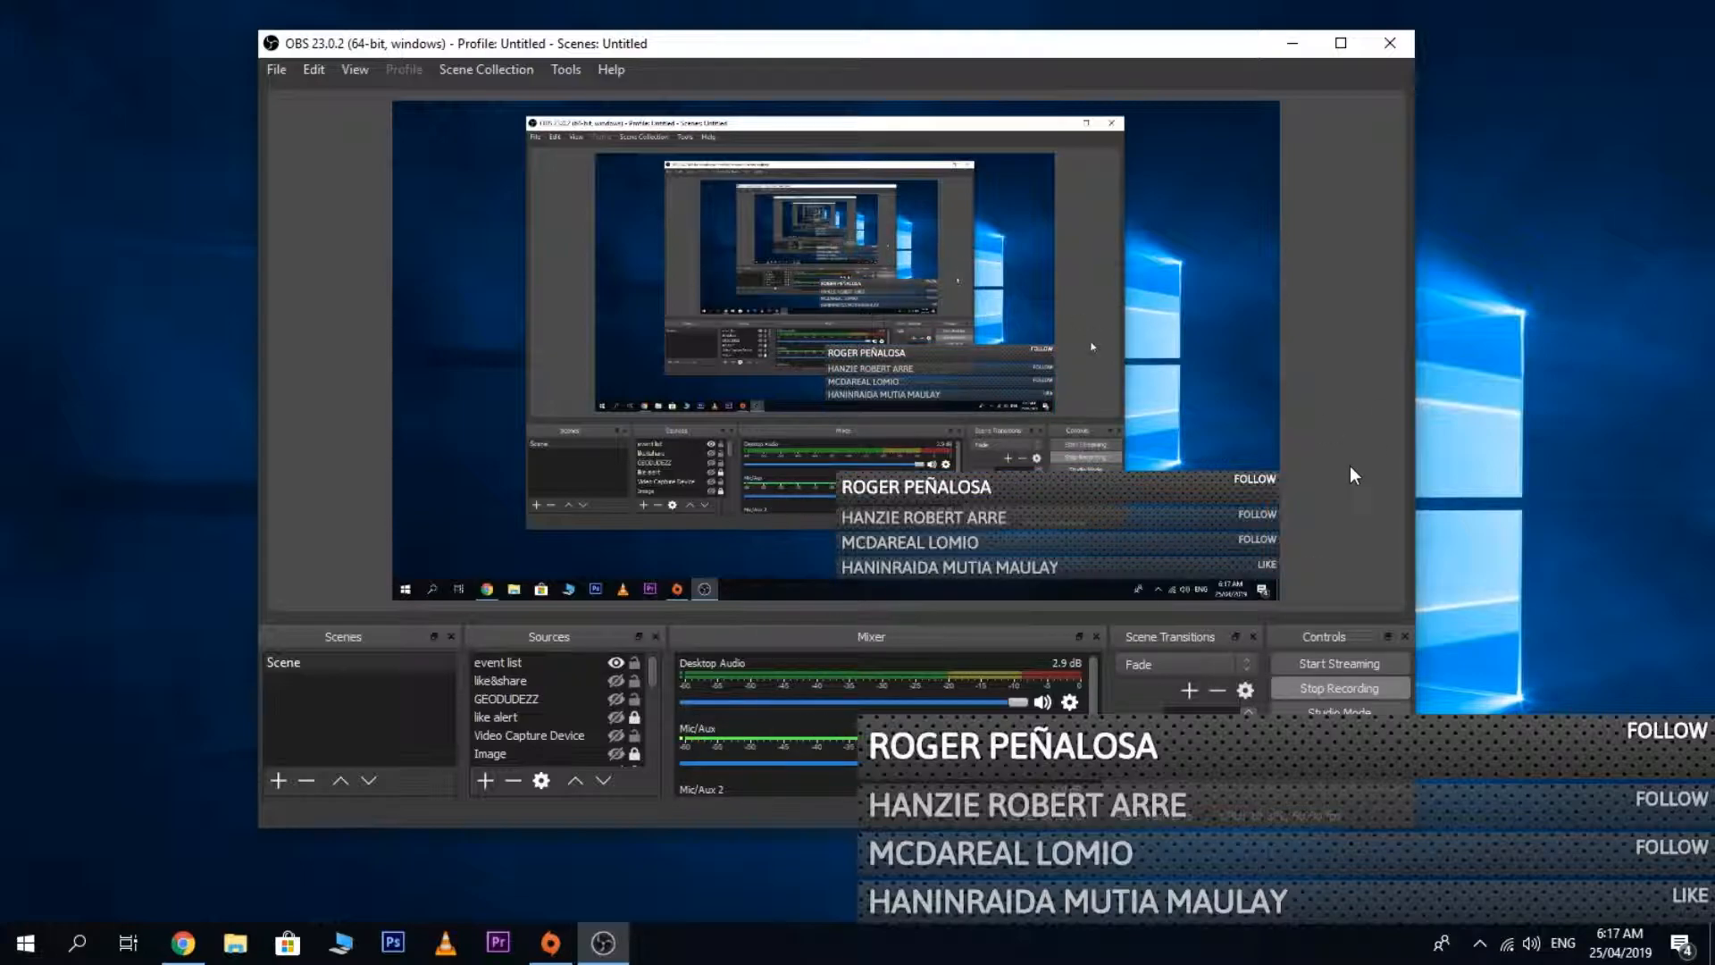
mouse_move(183, 944)
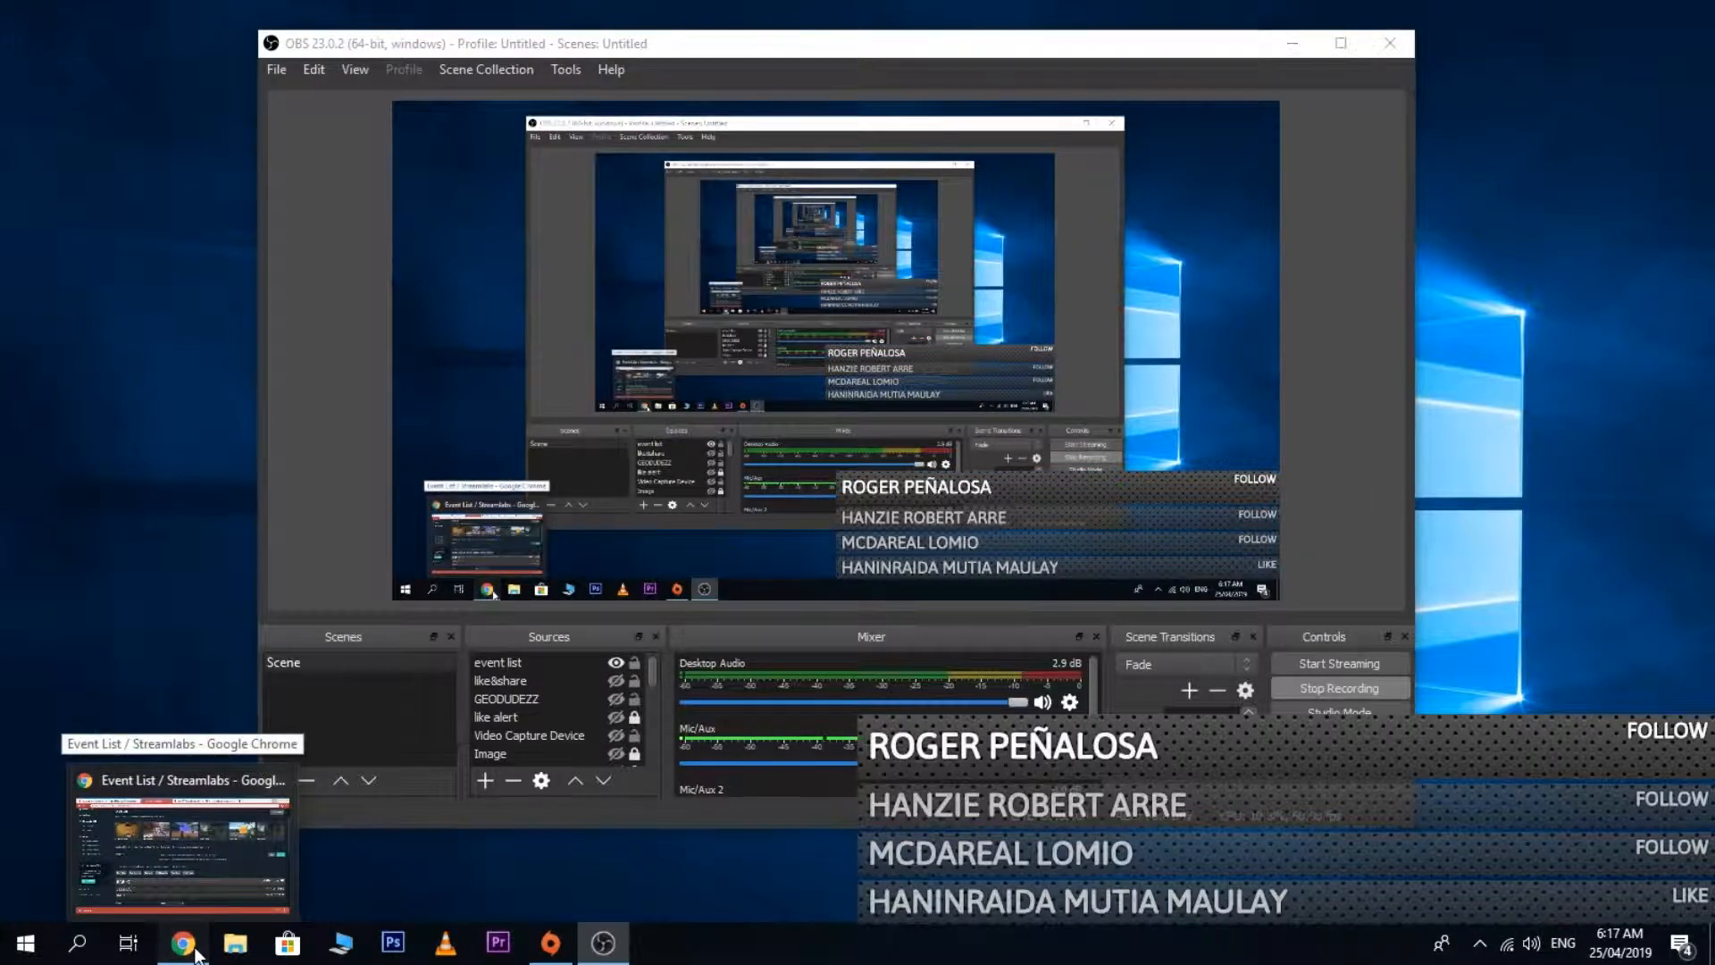
Check the widget running in OBS, then return to the Streamlabs settings page.
click(183, 943)
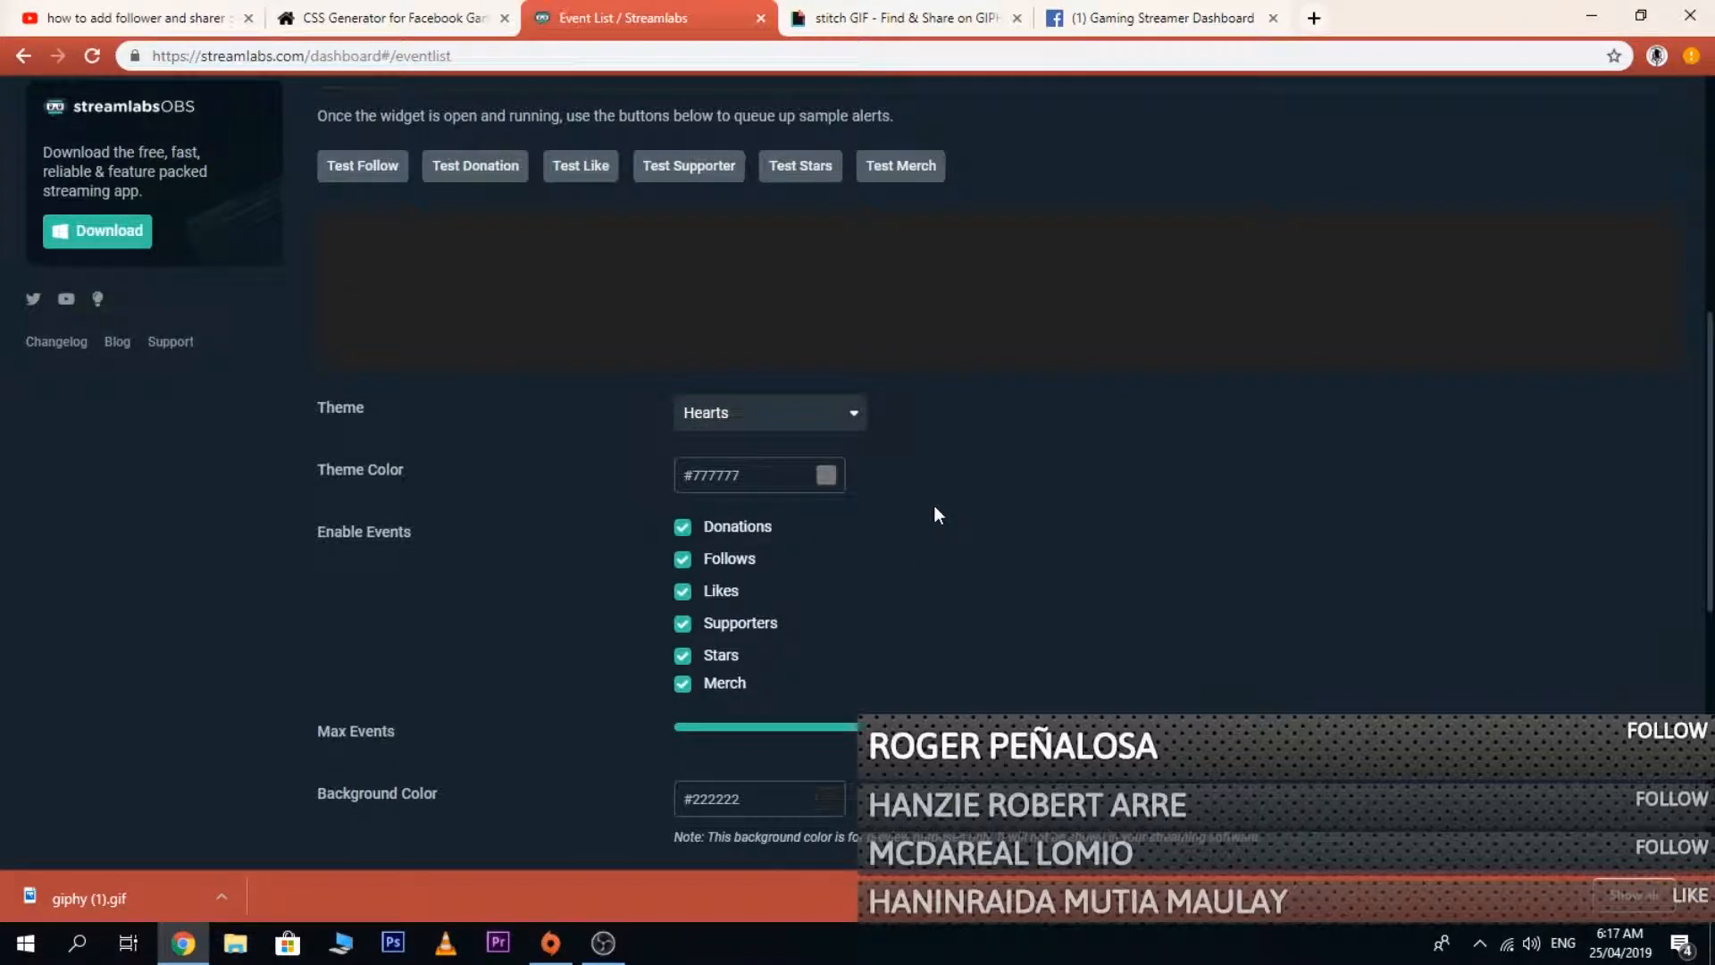
click(475, 165)
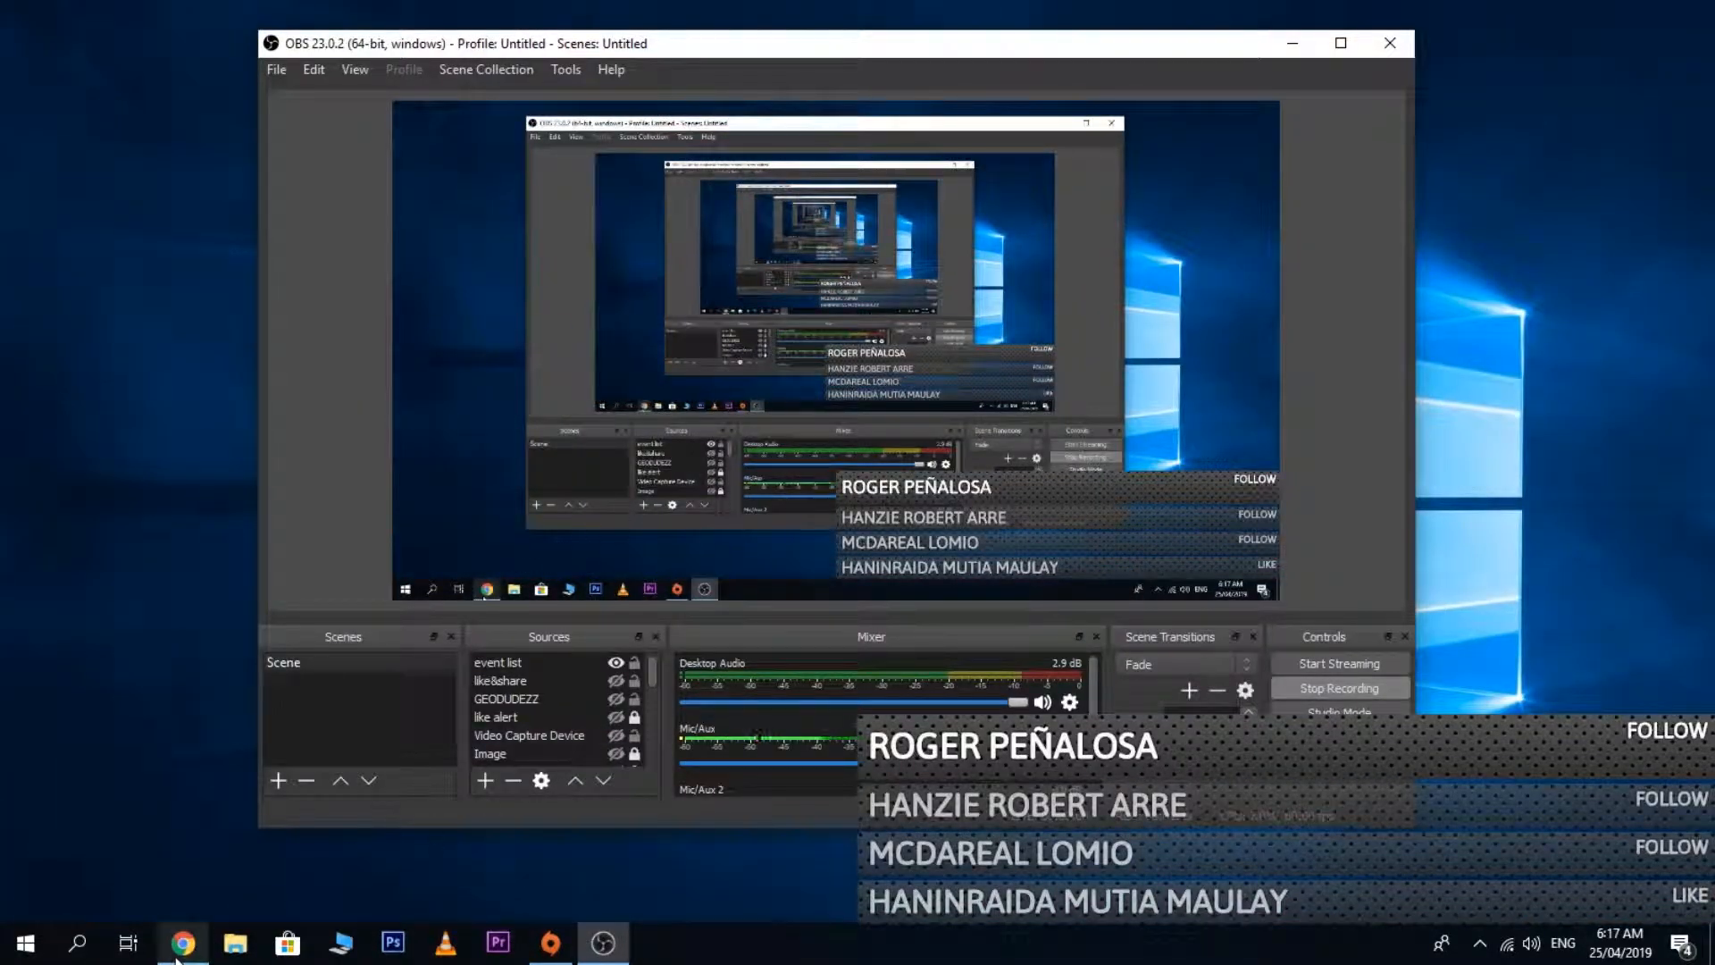
click(183, 944)
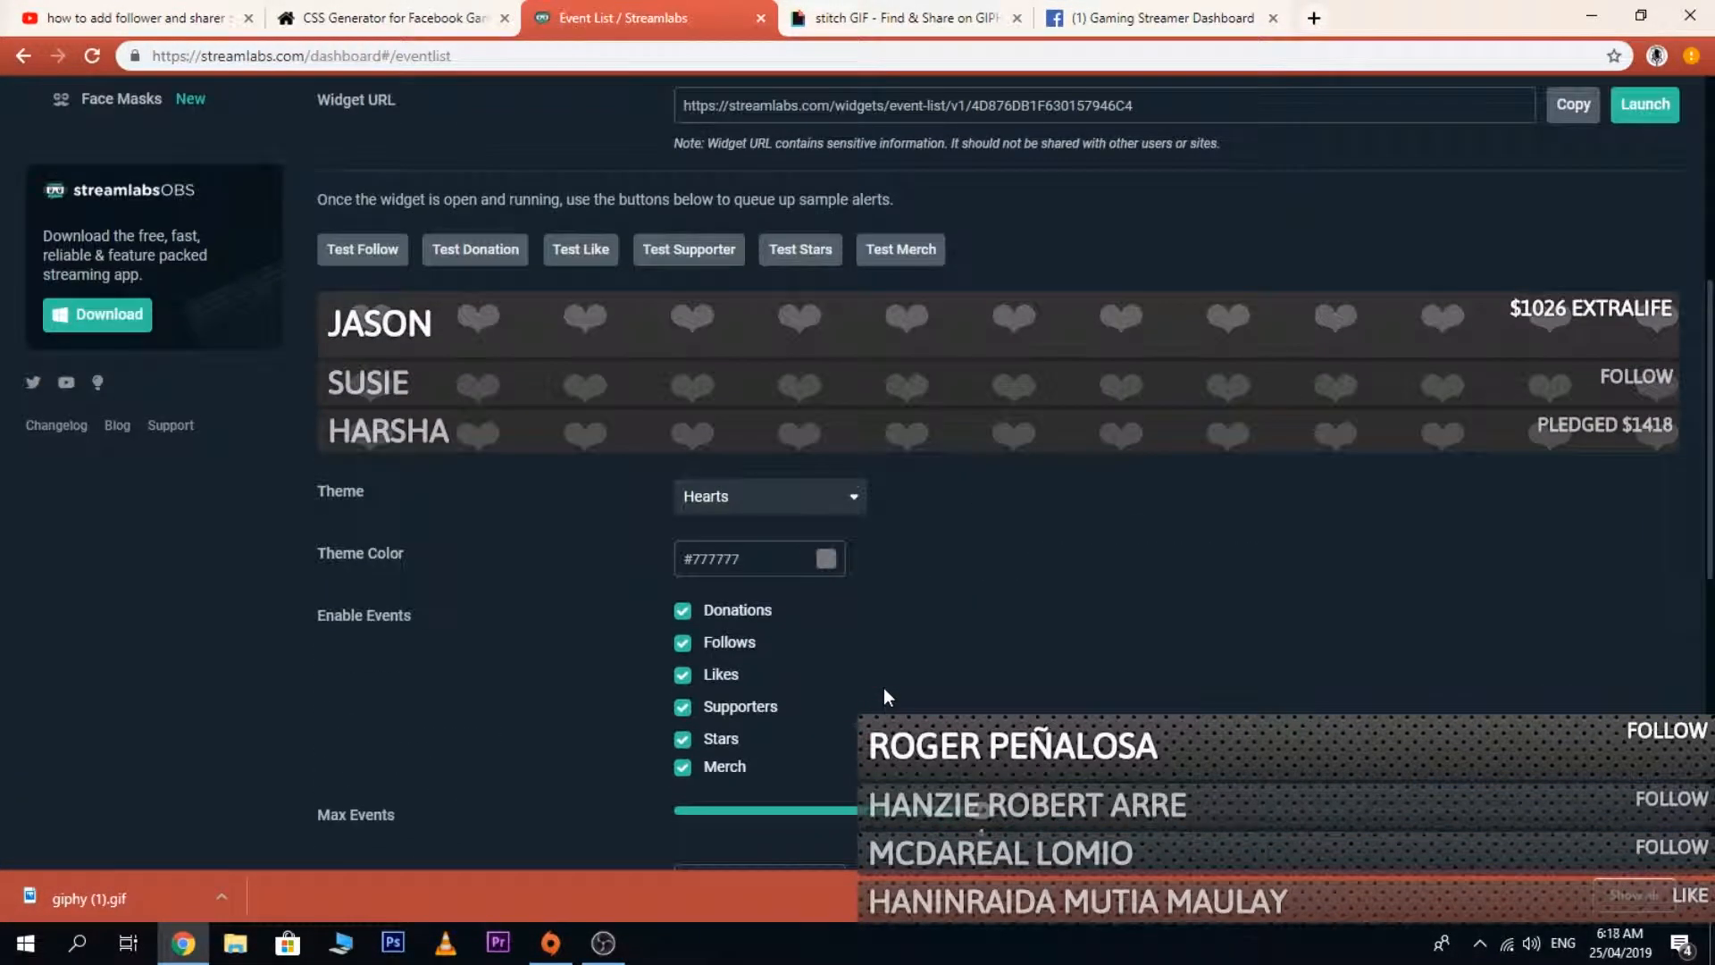
Preview the Solid and Stripes themes, then settle on HoneyComb.
click(769, 496)
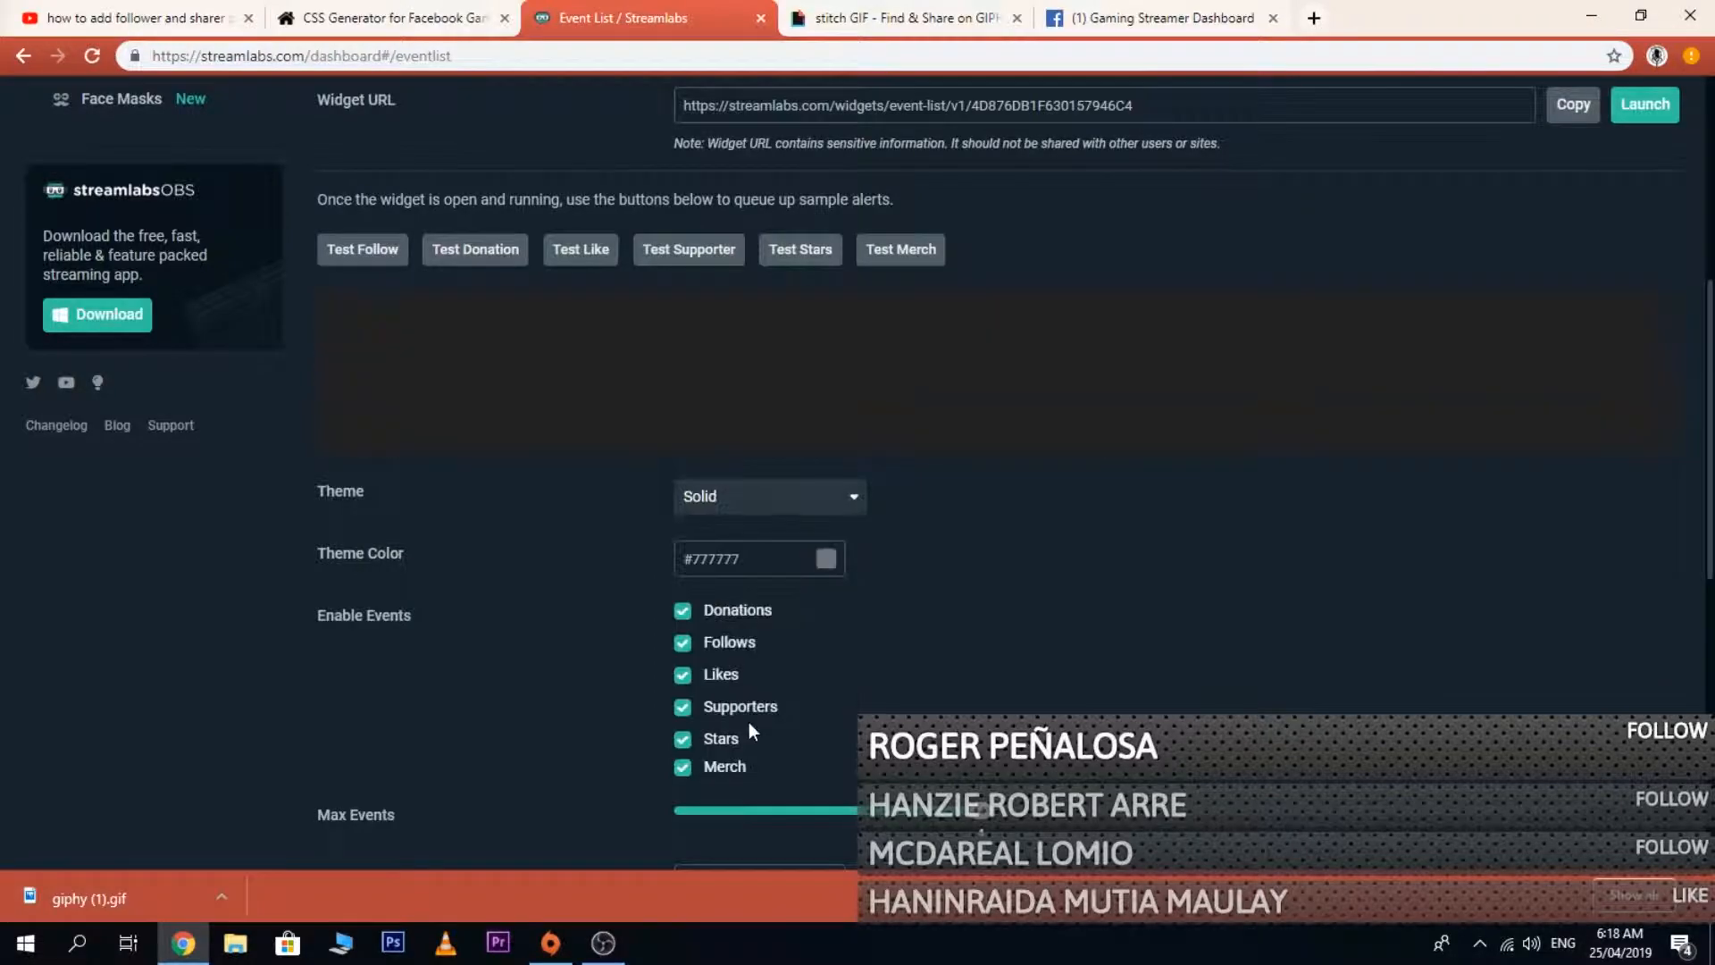
click(769, 496)
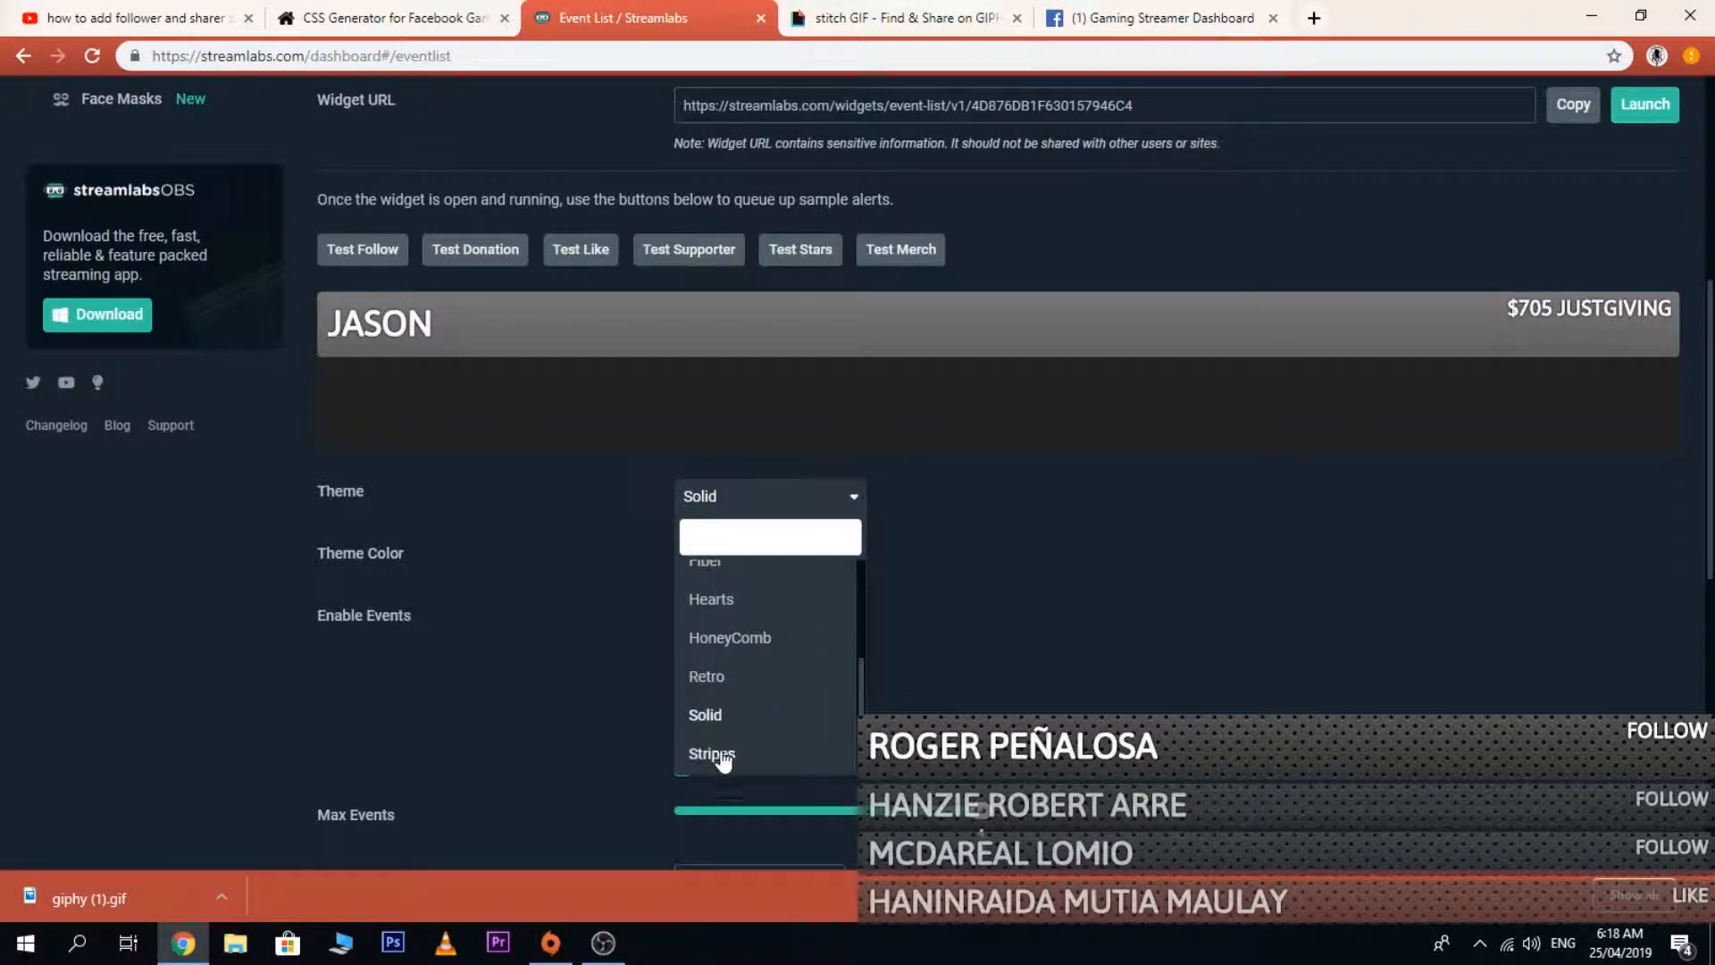
click(711, 754)
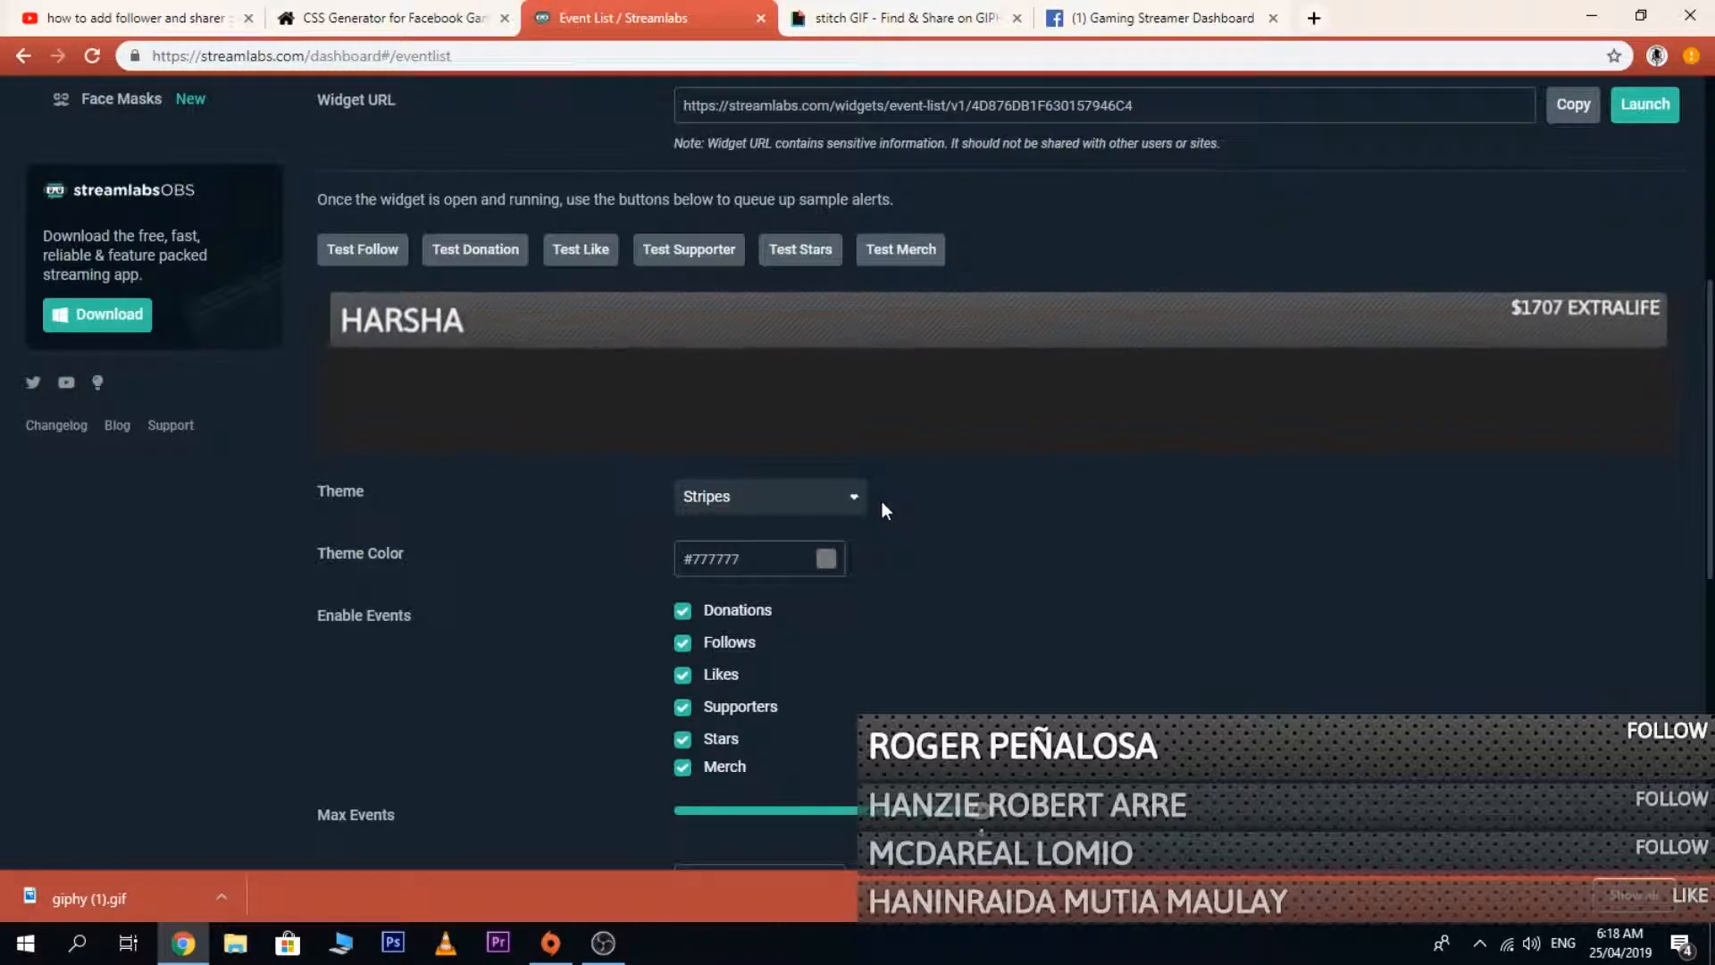
click(770, 496)
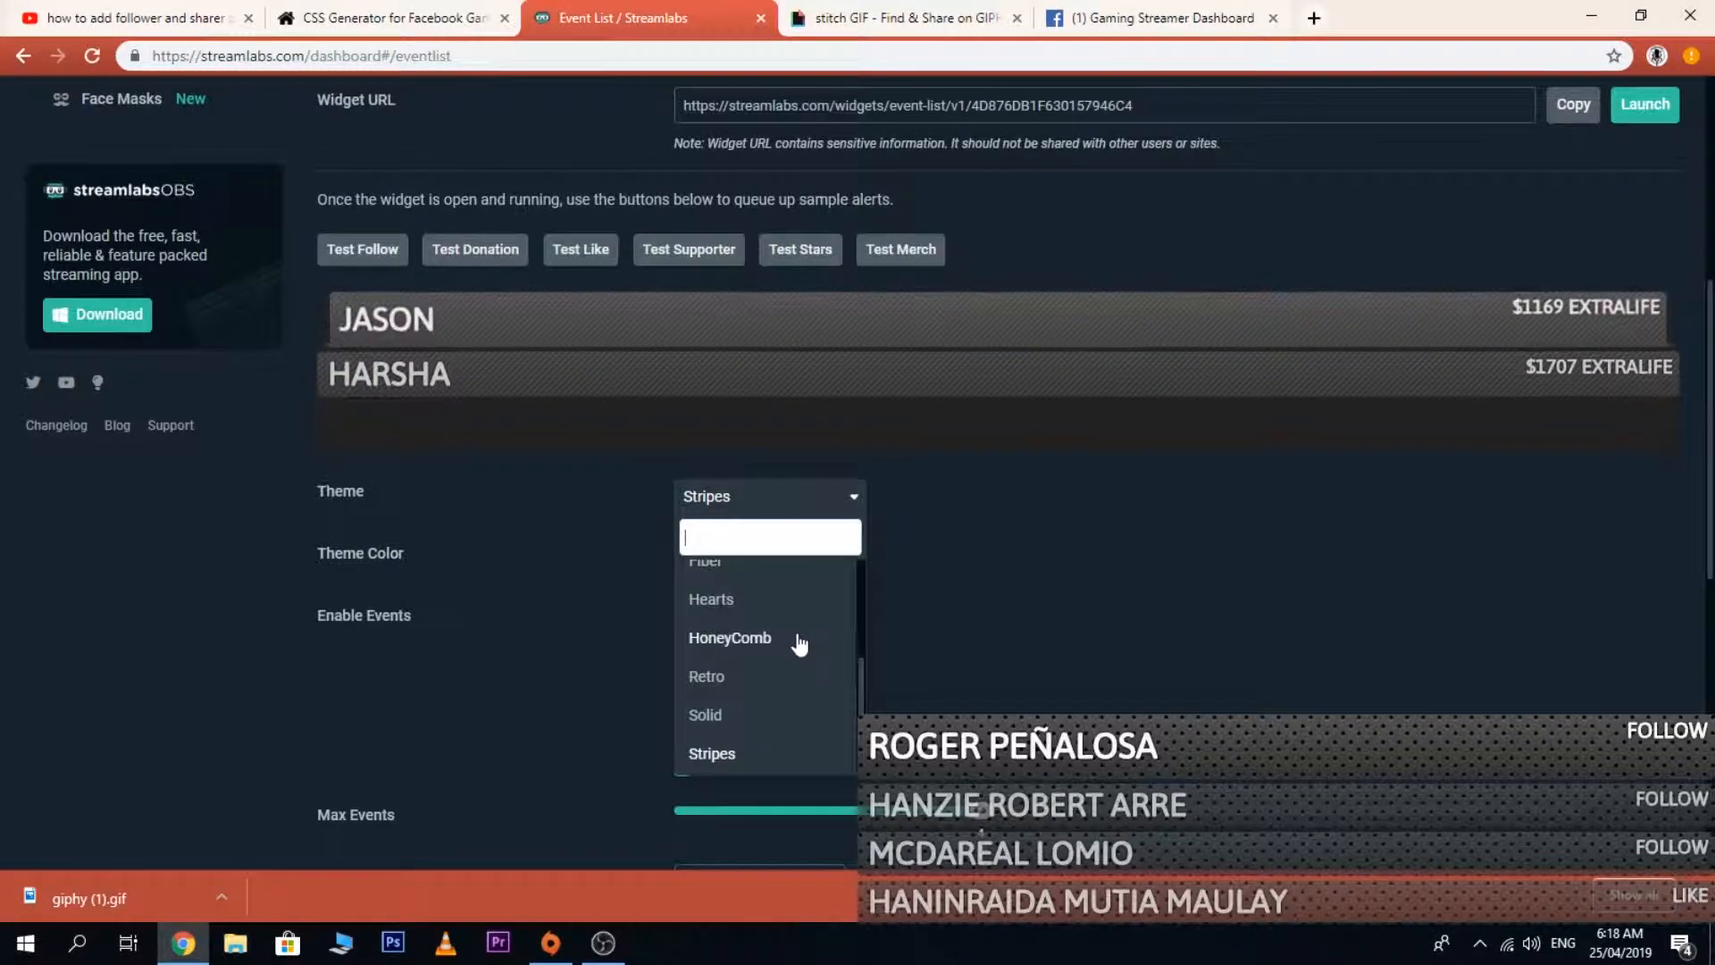
click(730, 638)
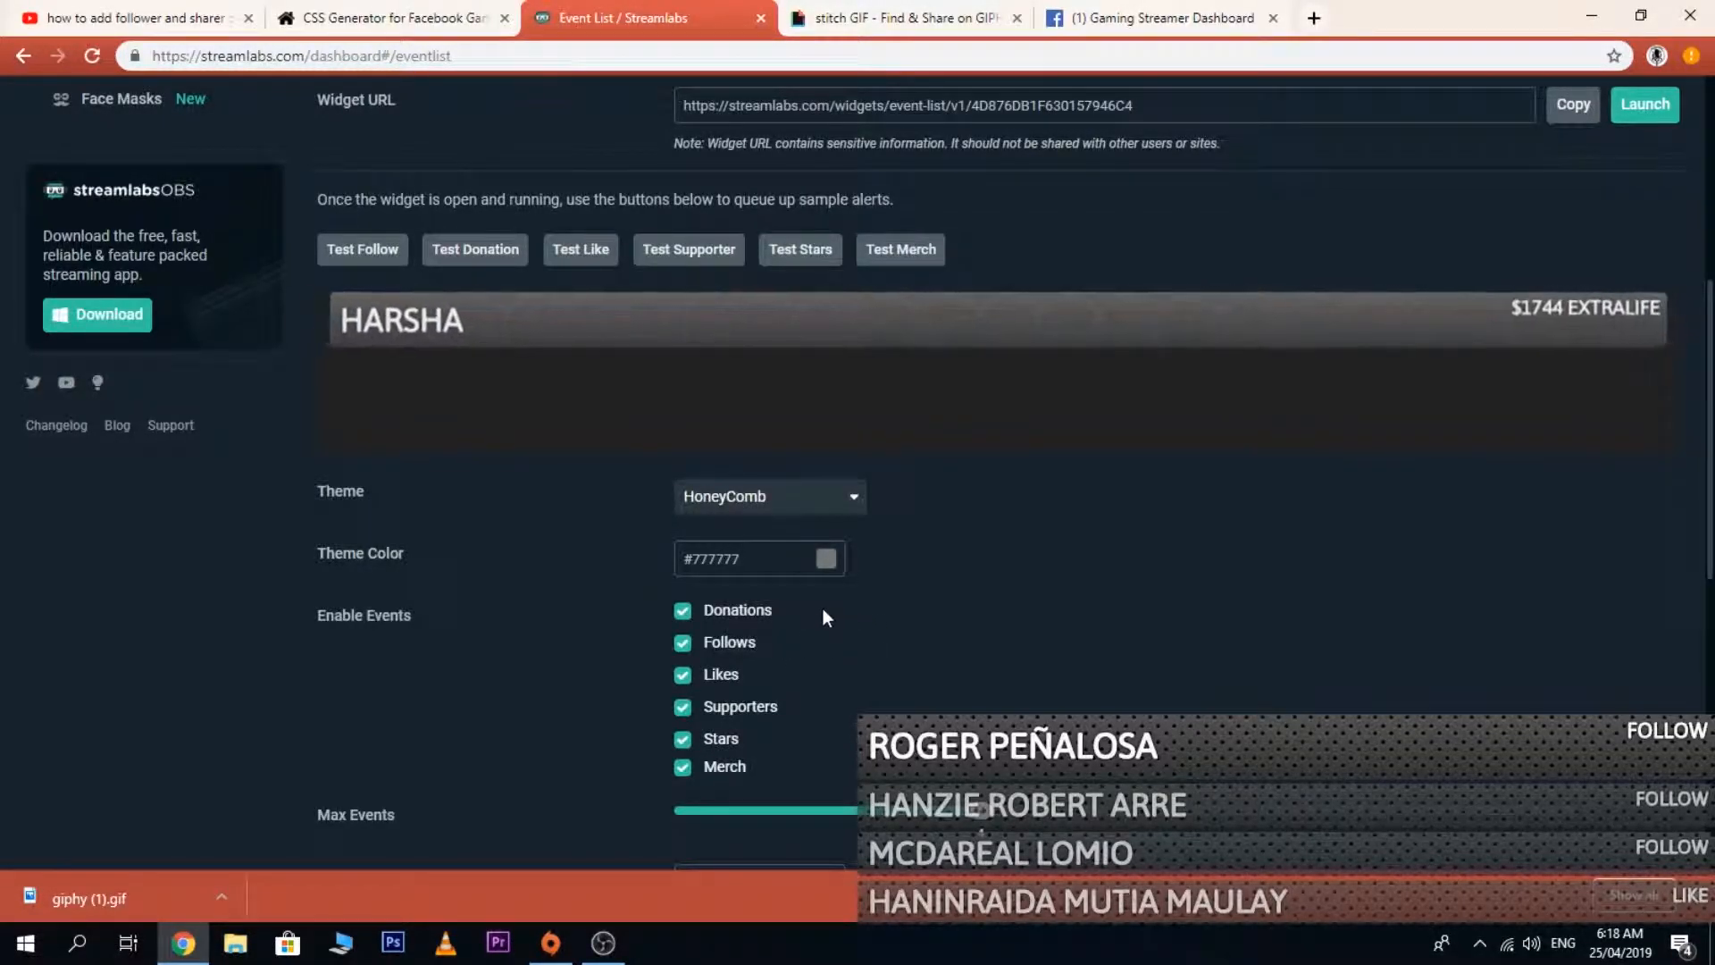
click(825, 557)
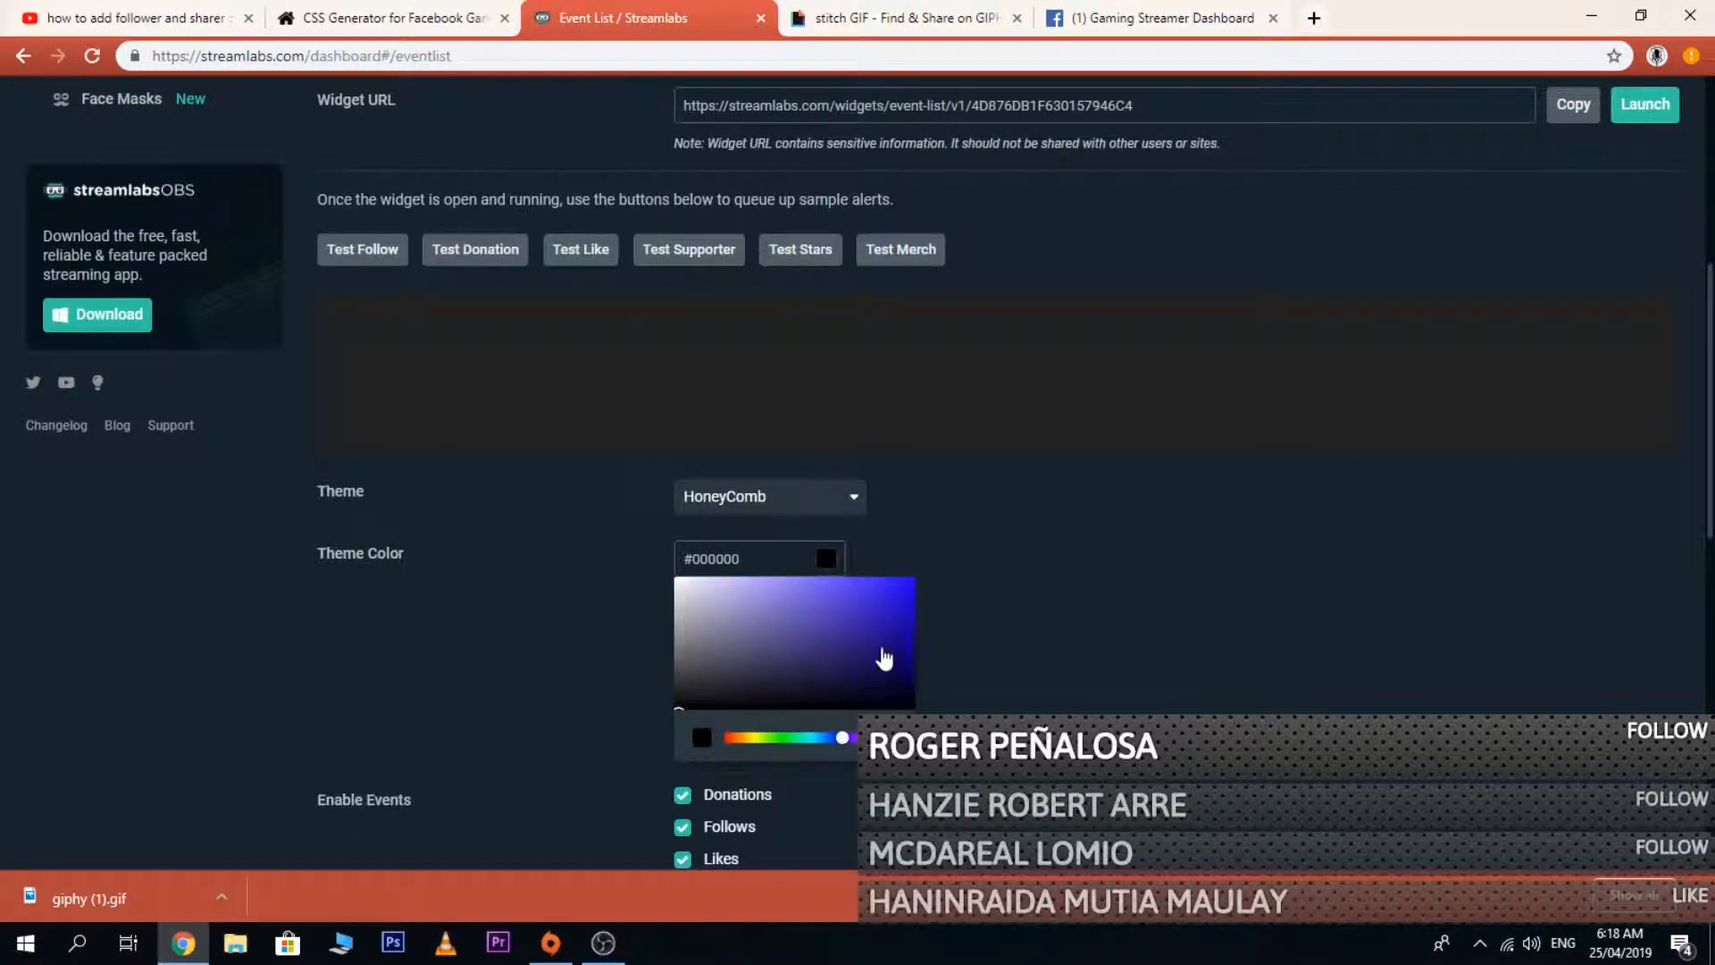
Pick a blue theme colour, then slide the hue to cyan #08FFEA.
click(886, 656)
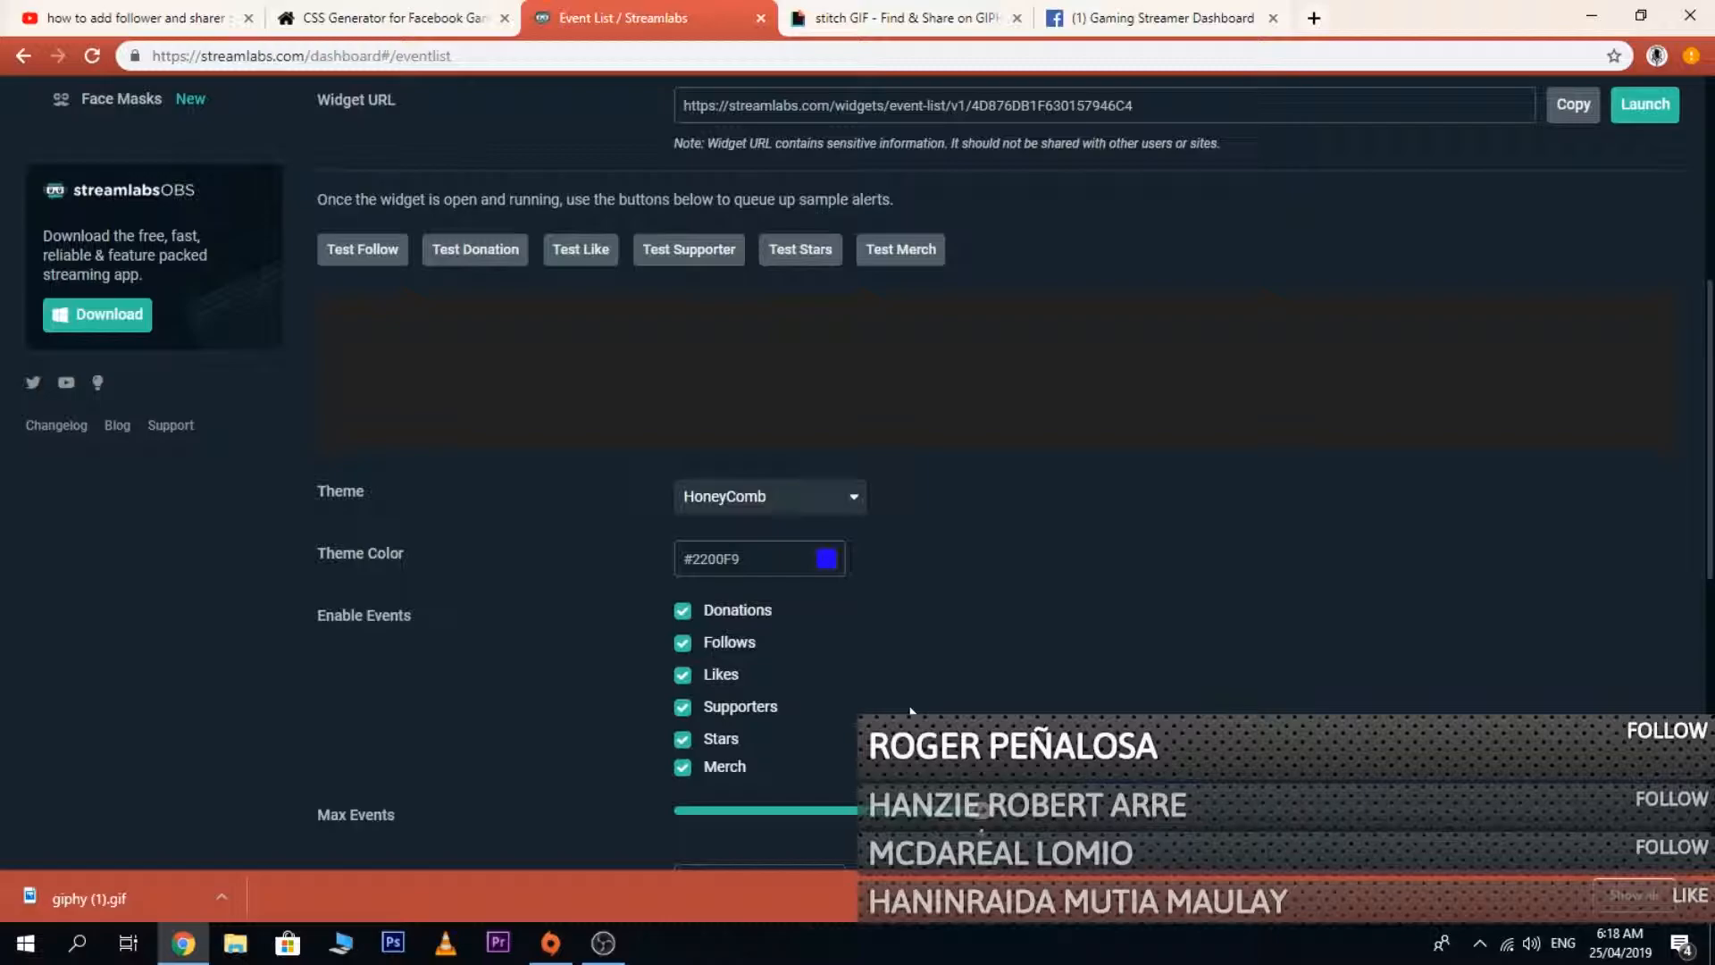
click(826, 559)
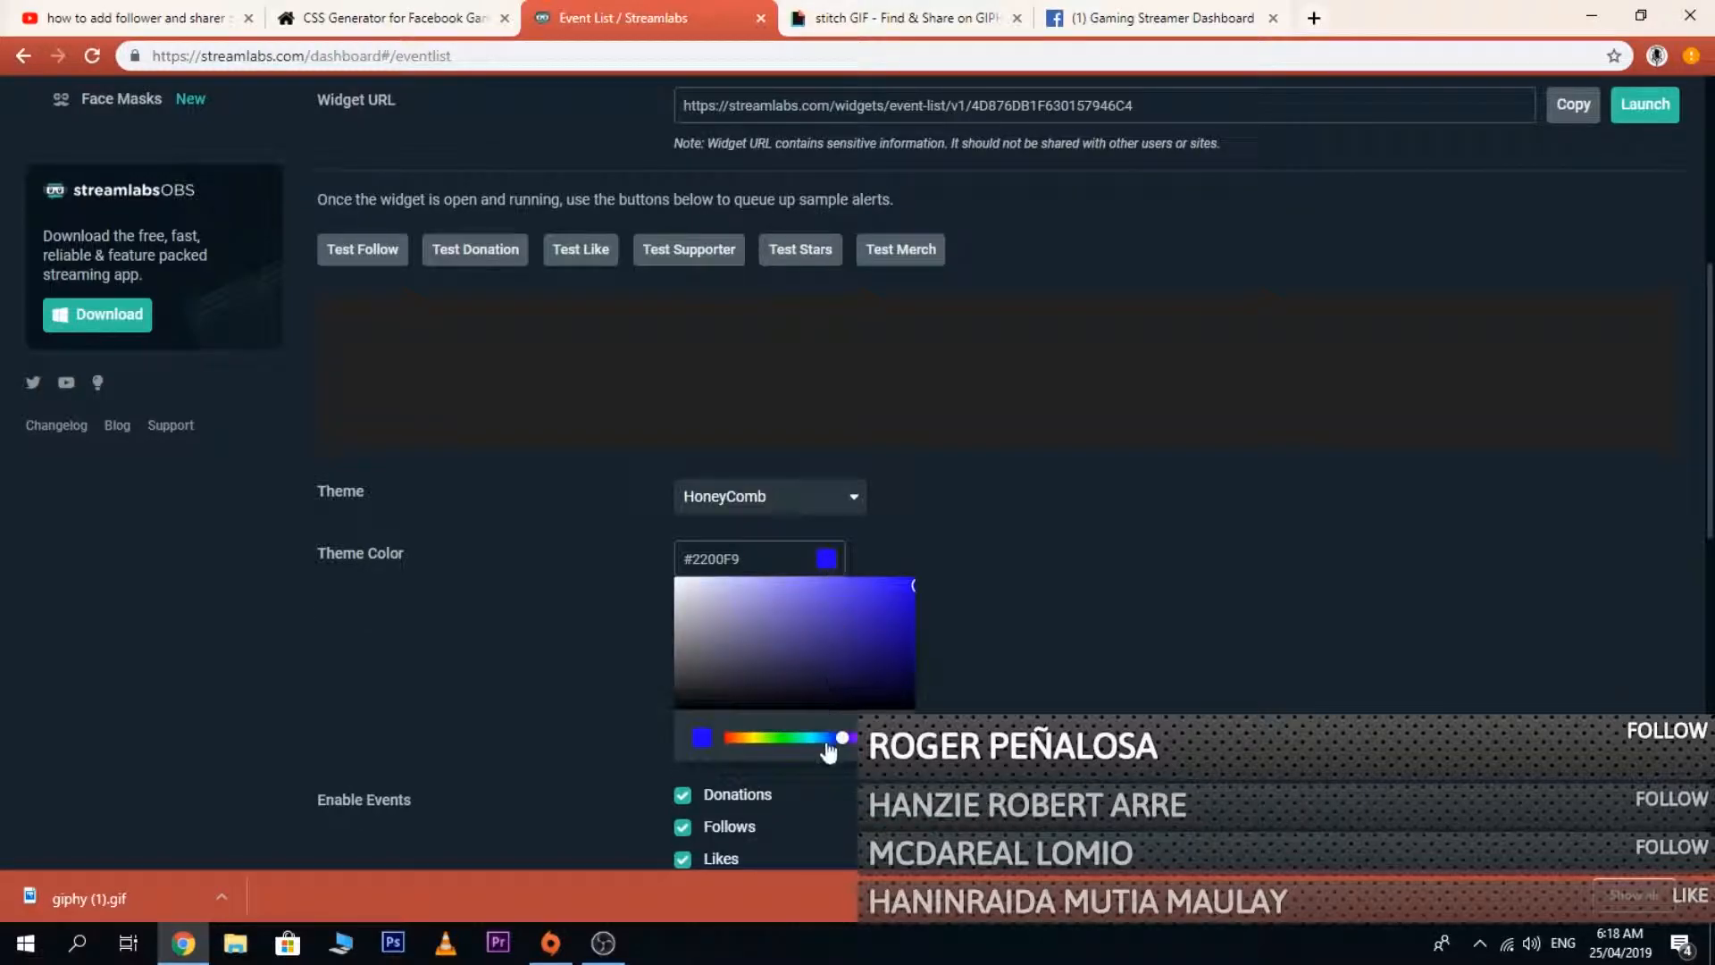
drag(842, 738, 804, 739)
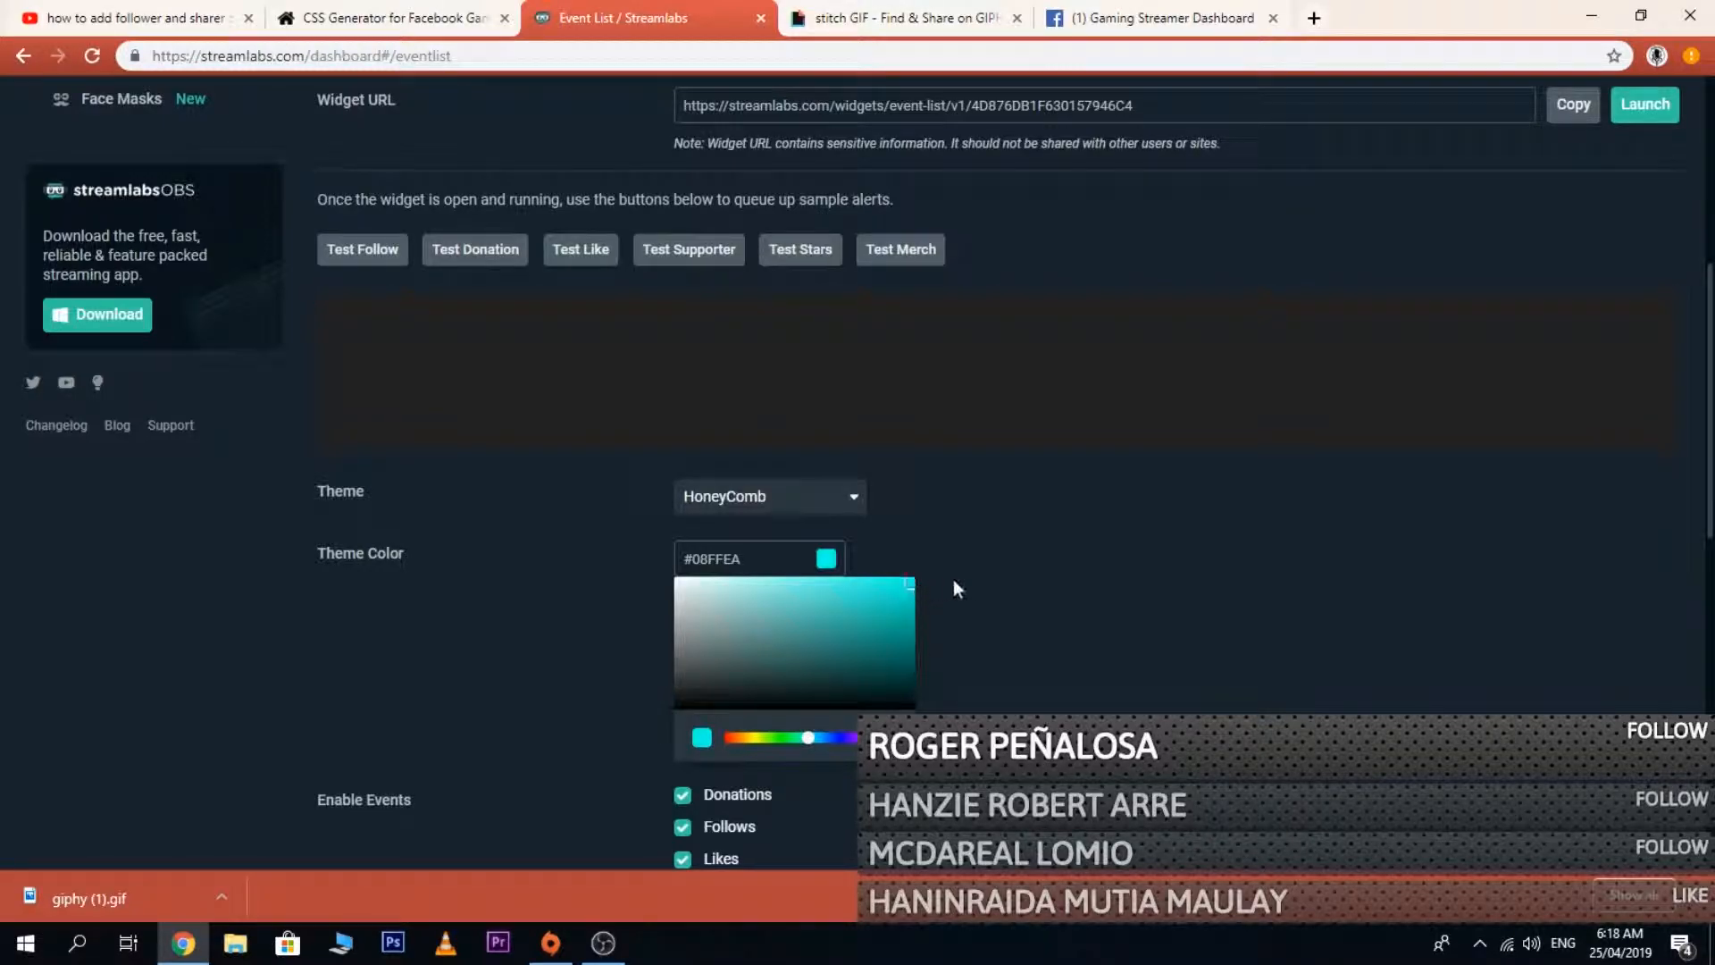
scroll(down, 3)
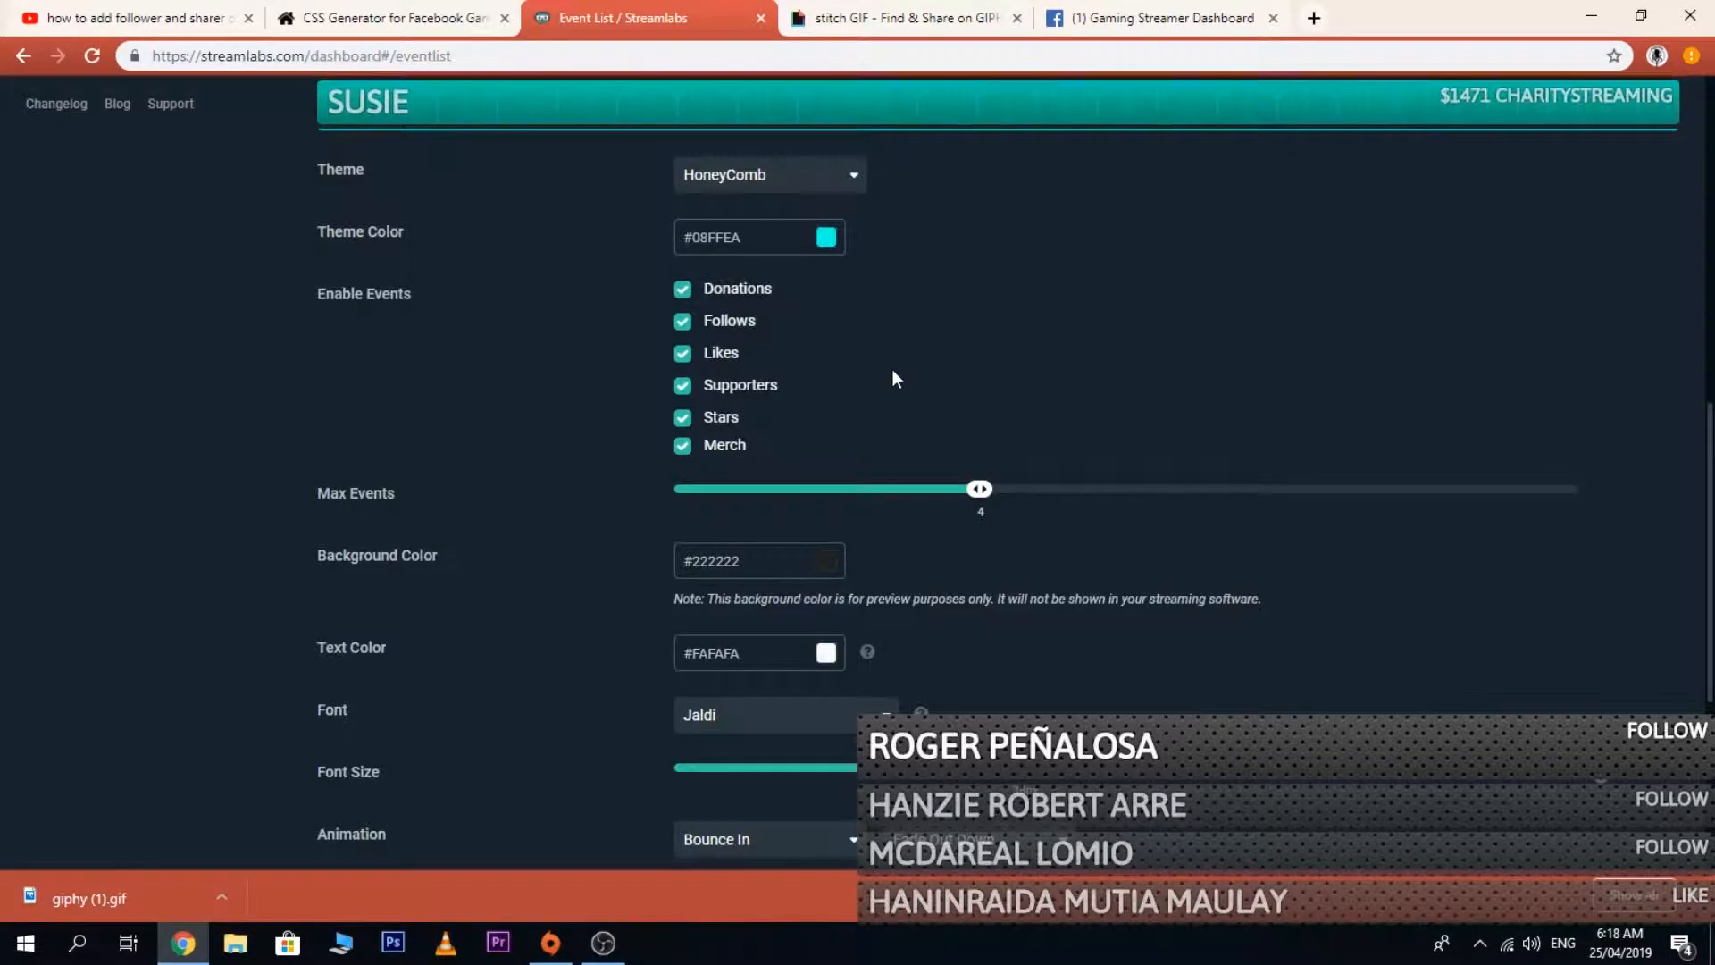
Scroll to Animation and list the entrance animation options, currently Bounce In.
scroll(down, 3)
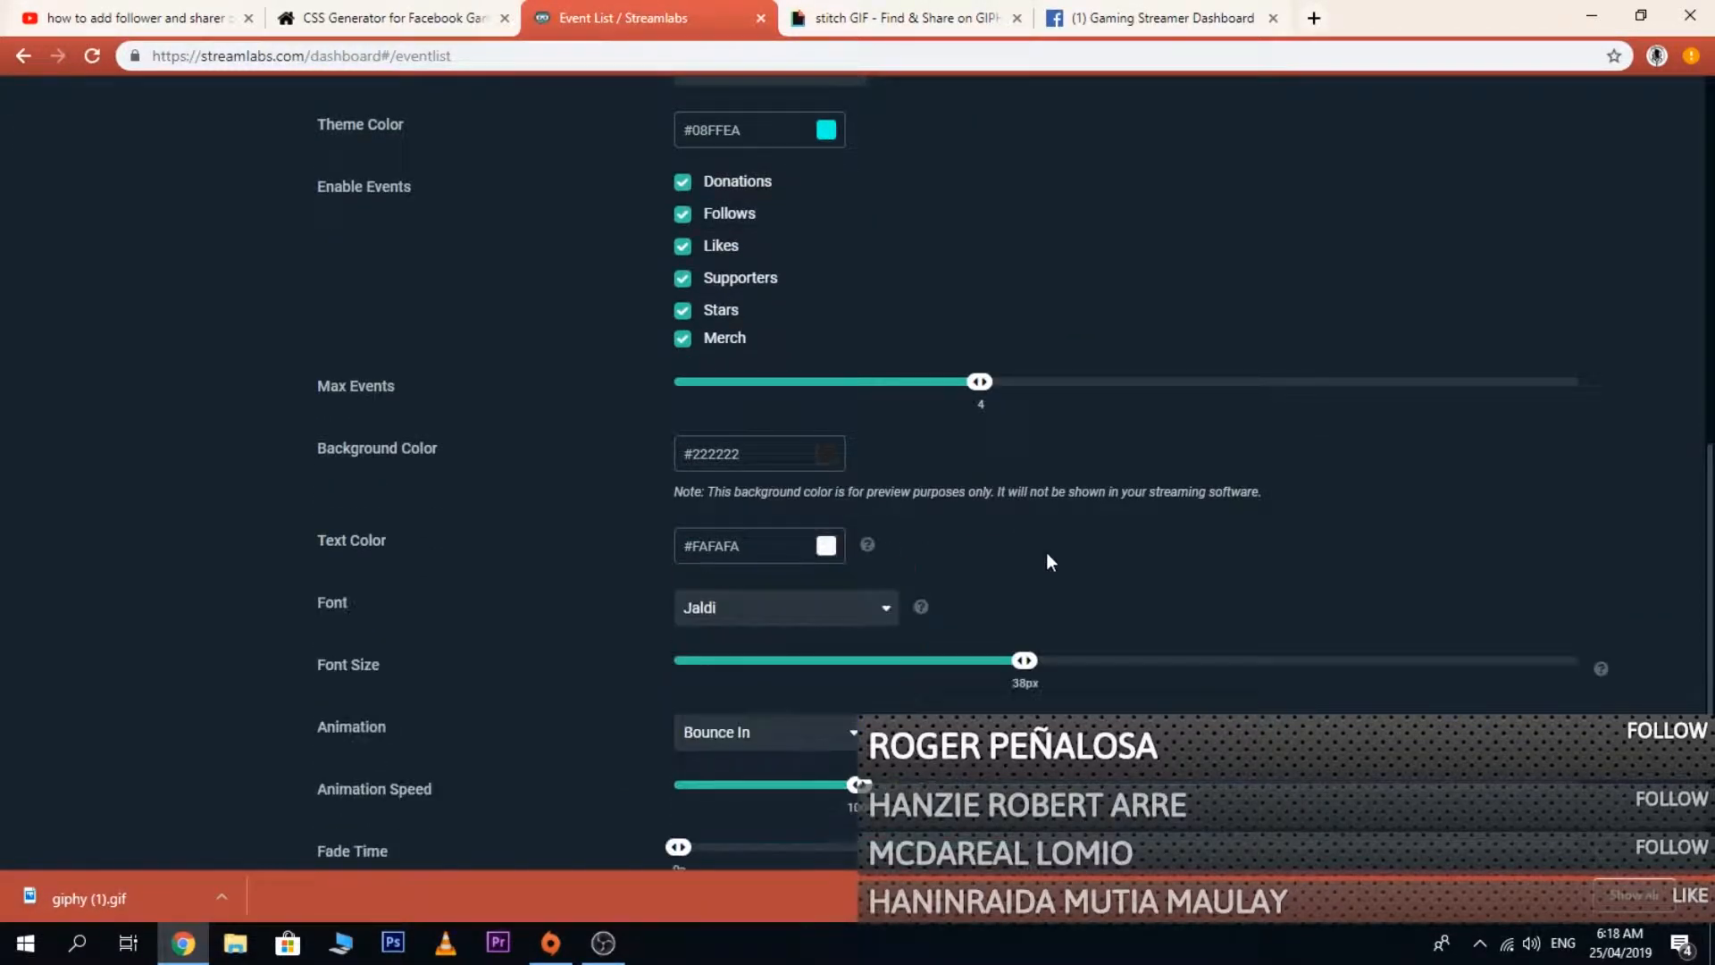
mouse_move(869, 678)
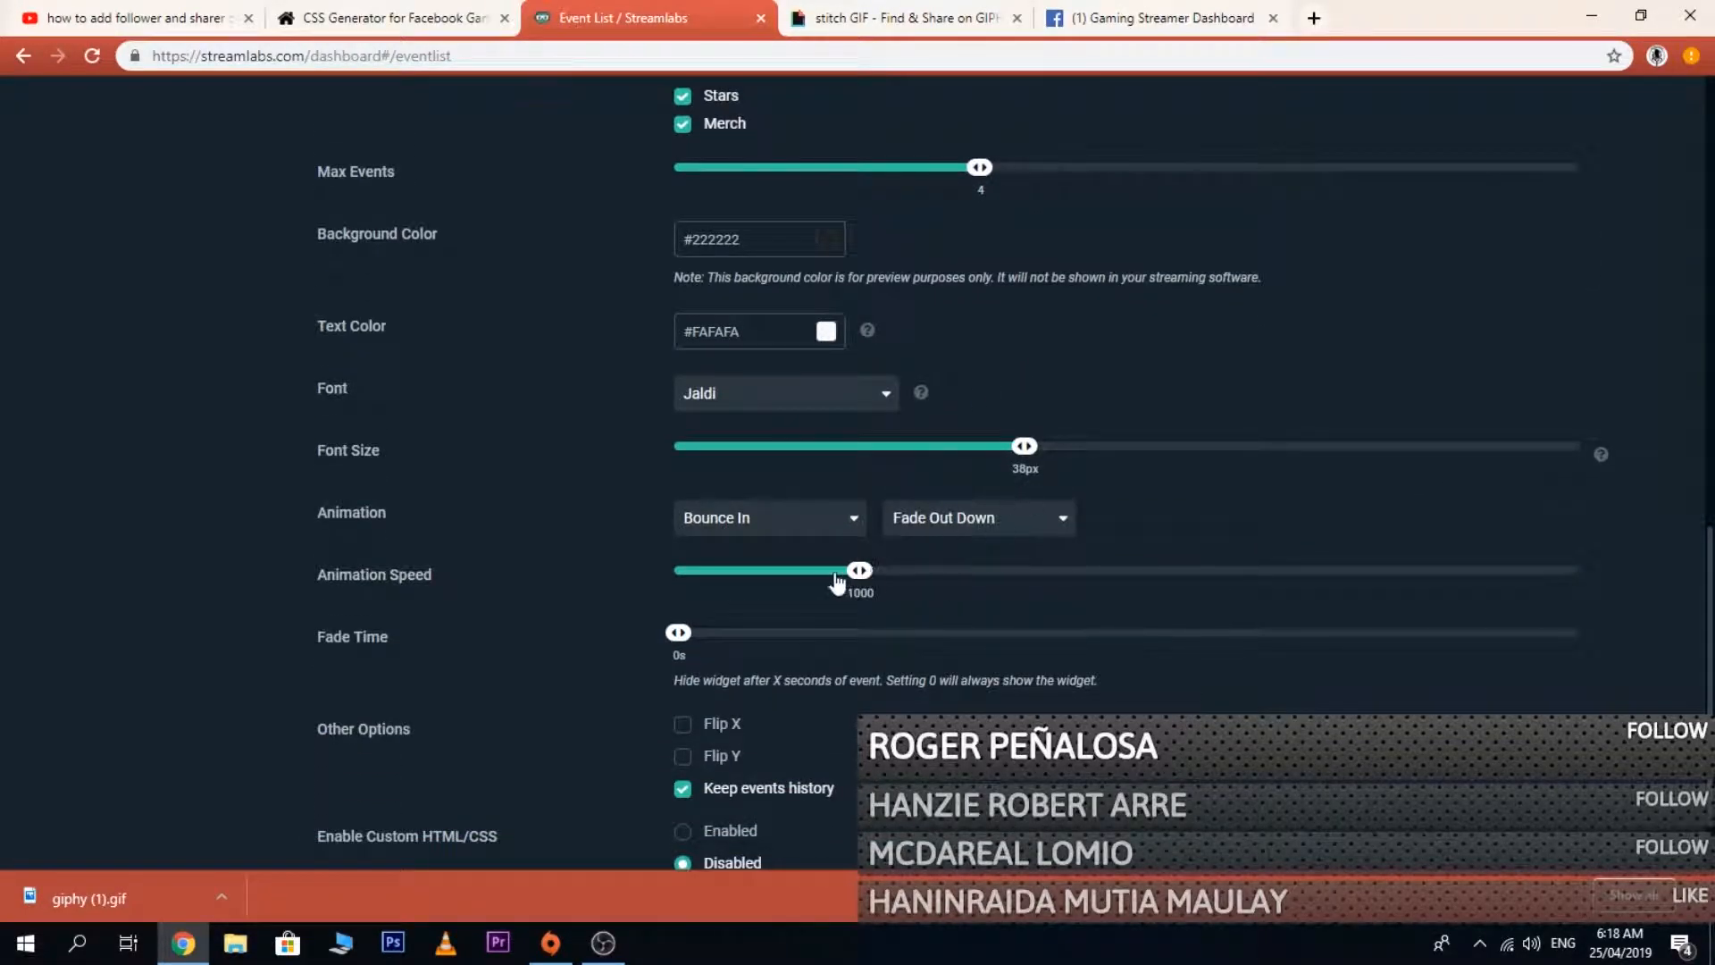
click(769, 517)
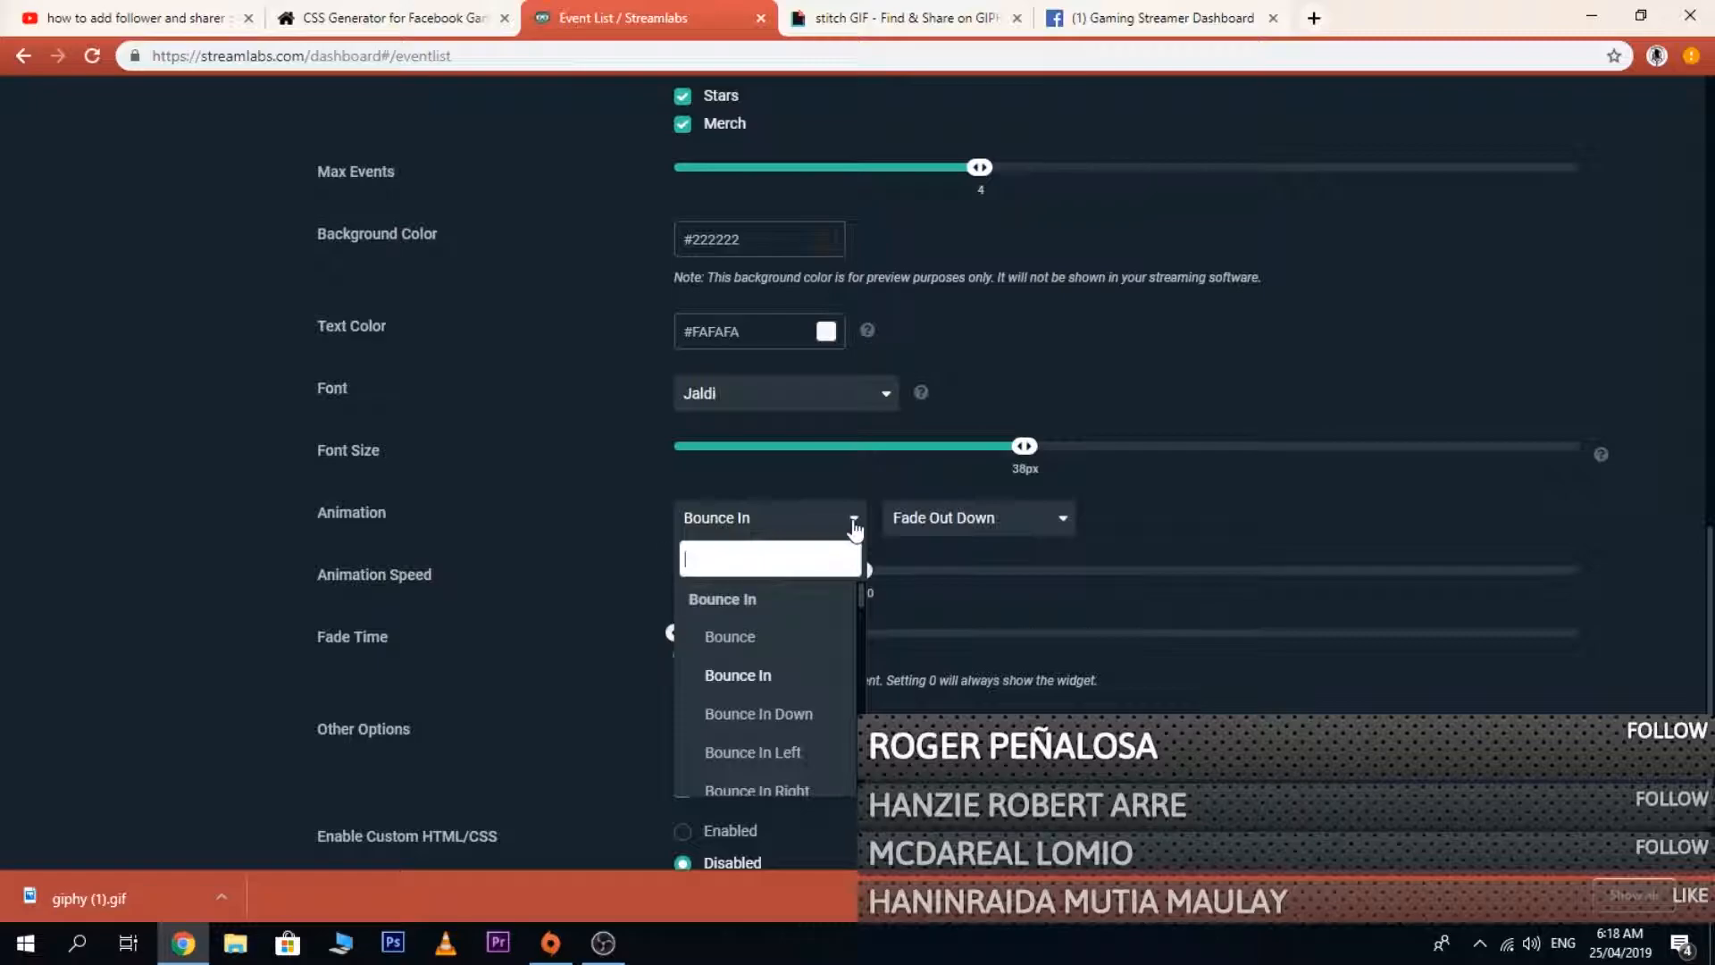